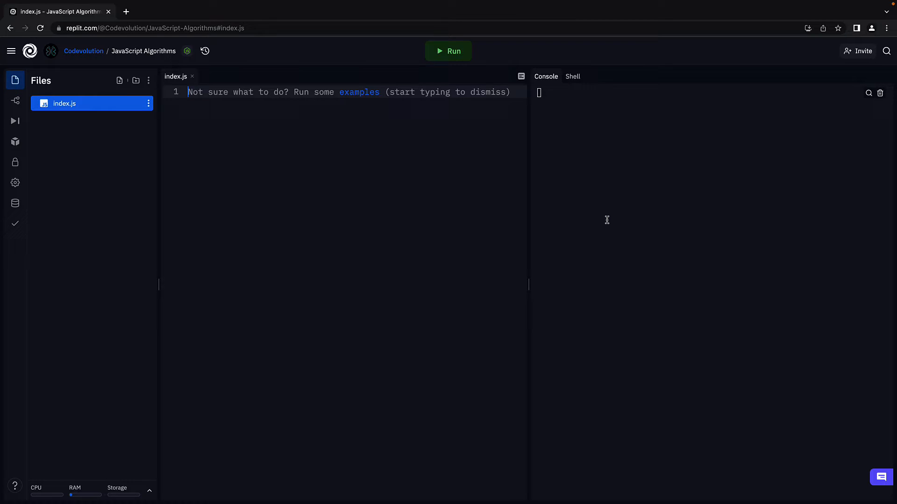
# Step: Declare an empty mergeSort(arr) function and the test array const arr = [8, 20, -2, 4, -6]
pyautogui.write('func')
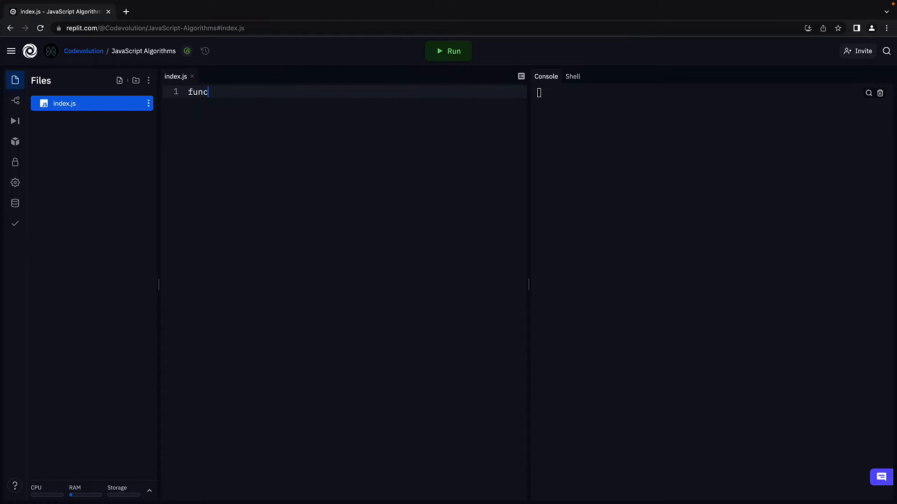
pyautogui.write('tion mergeSort')
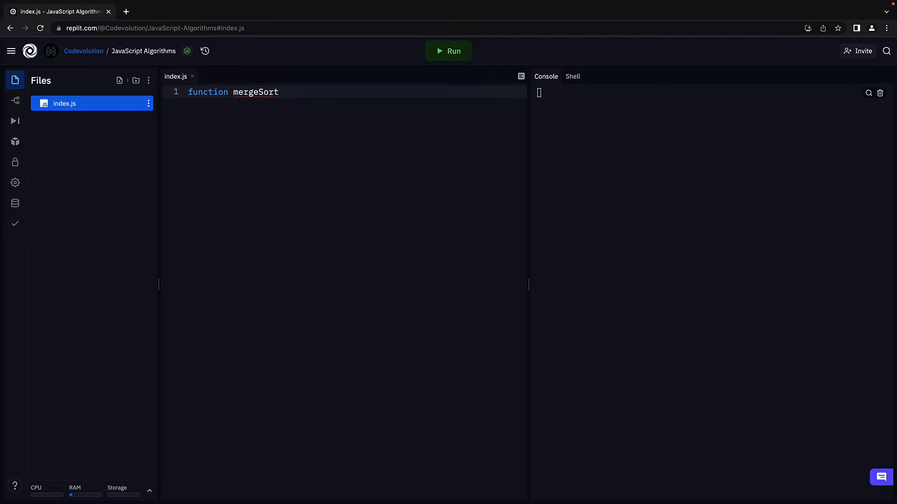
pyautogui.write('()')
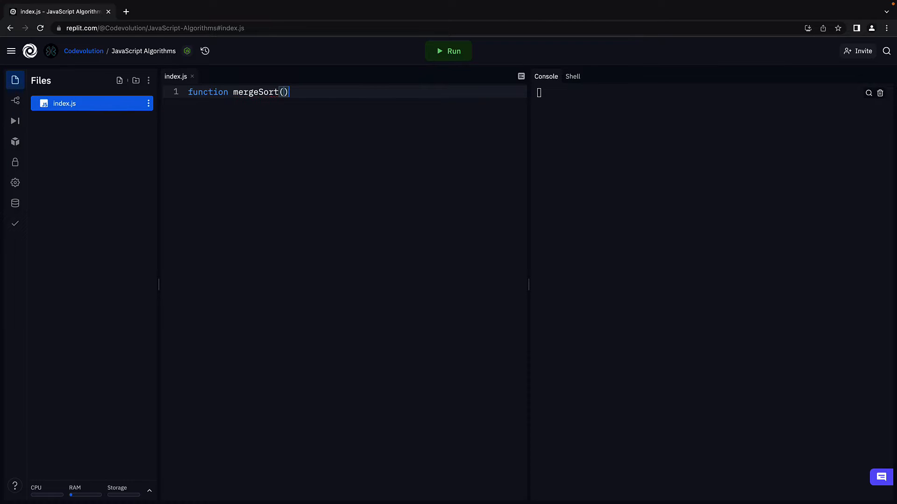
pyautogui.write('{')
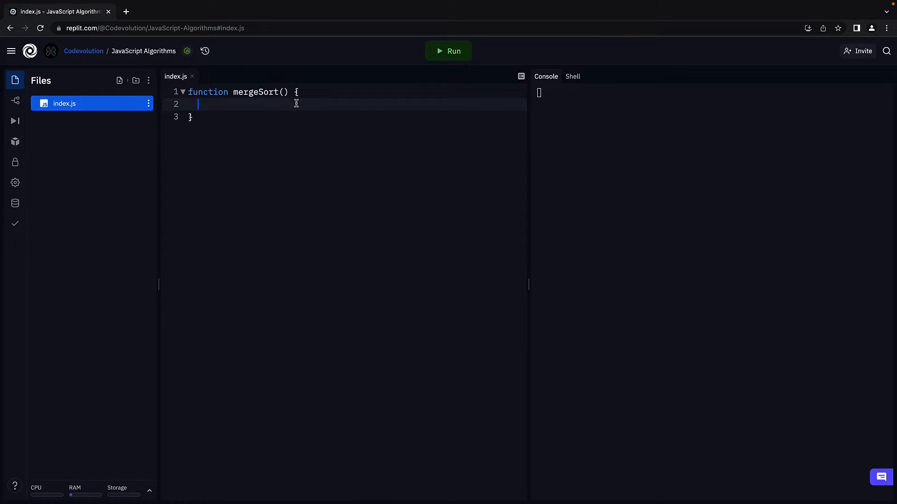
pyautogui.write('arr')
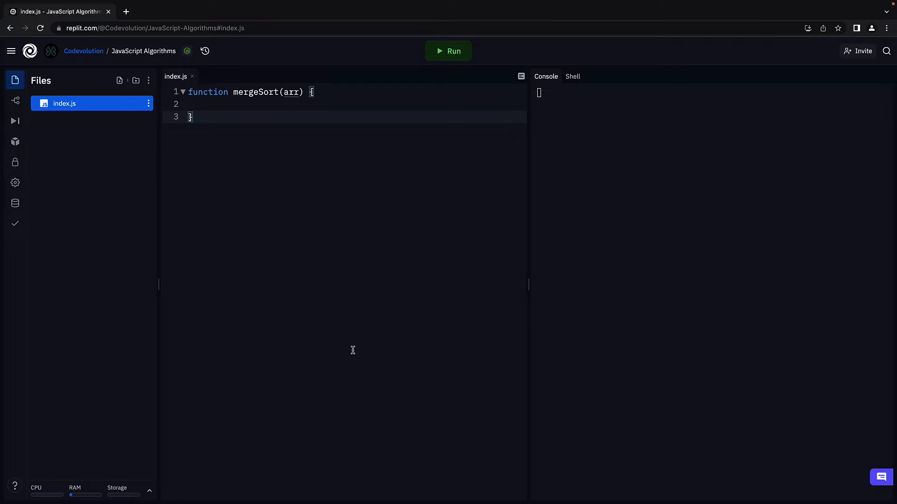
pyautogui.write('const arr = [8, 20, -2, 4, -6]')
pyautogui.write('console.log(mergesort(arr)) // [-6, -2, 4, 8, 20')
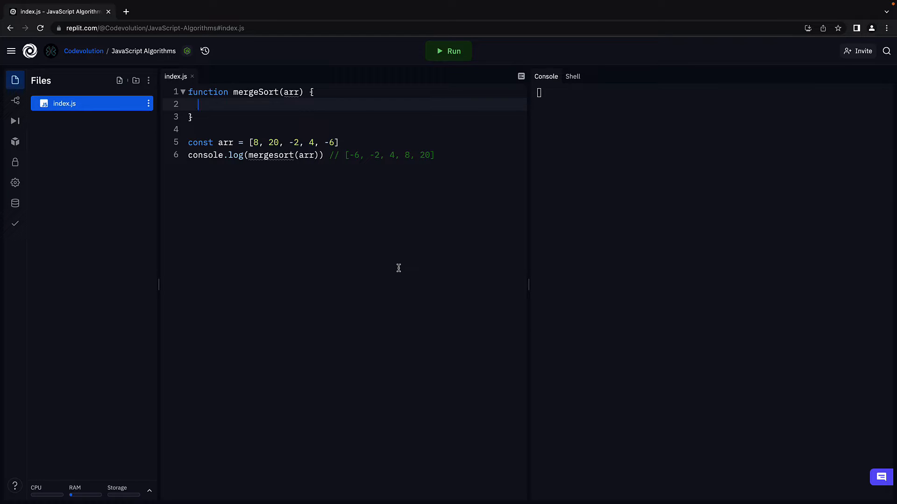
# Step: Add the base case if(arr.length < 2) { return arr } inside mergeSort
pyautogui.write('i')
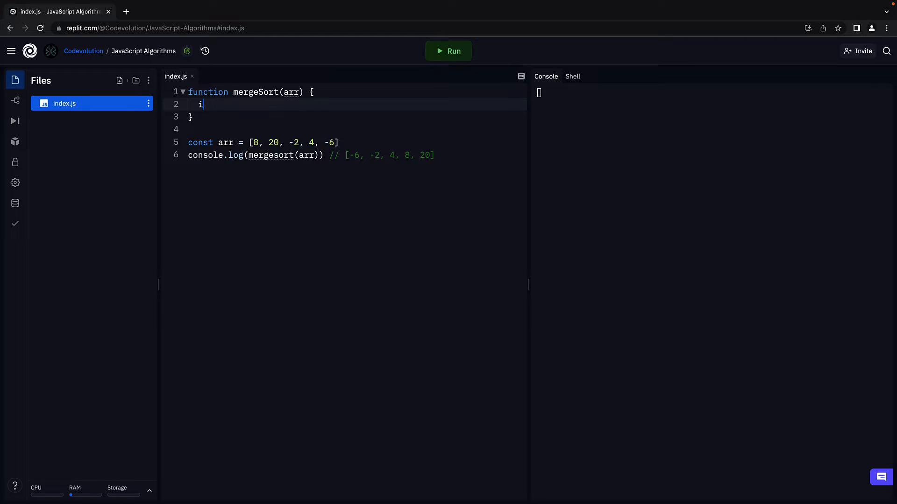
pyautogui.write('f(arr)')
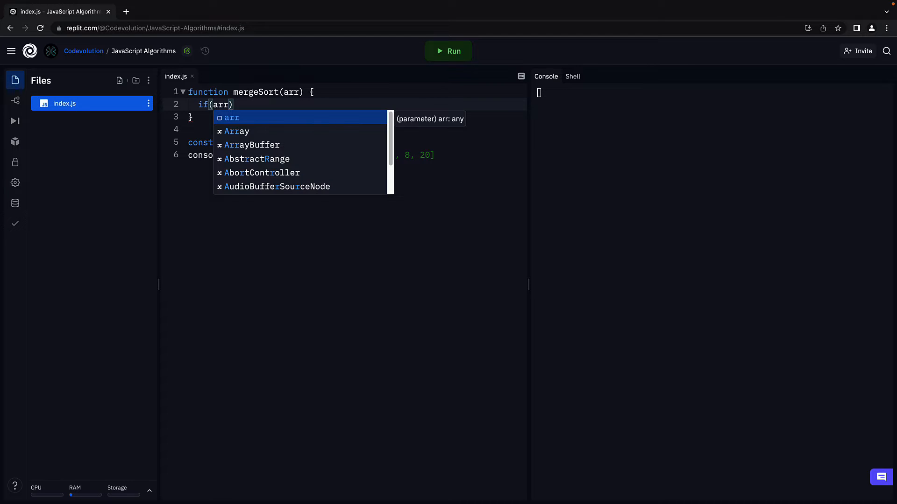
pyautogui.write('.length < 2')
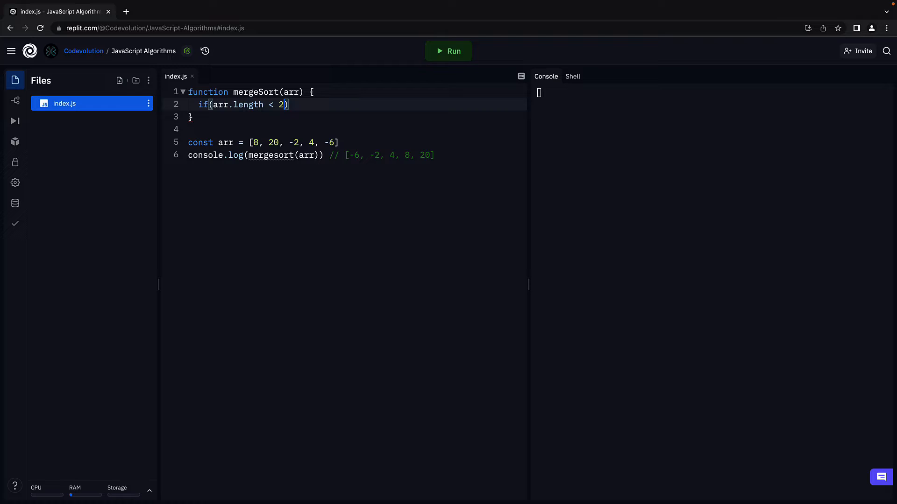
pyautogui.write('{}')
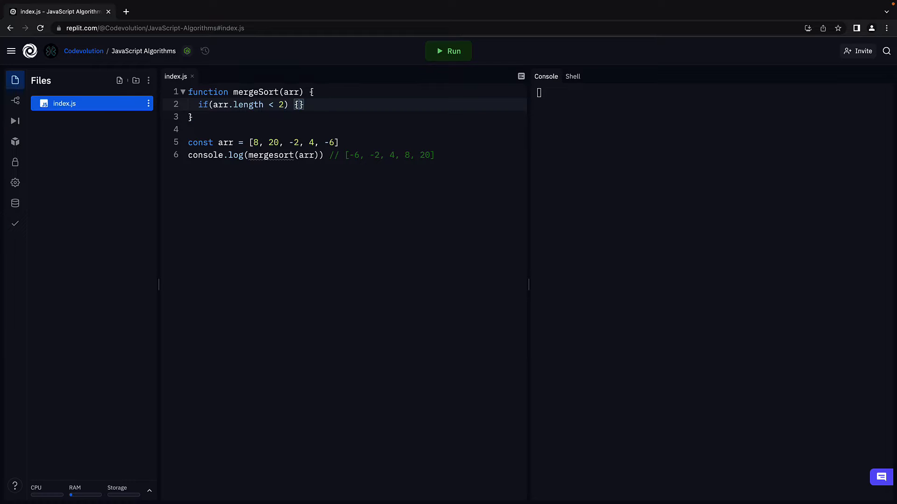
pyautogui.write('return arr')
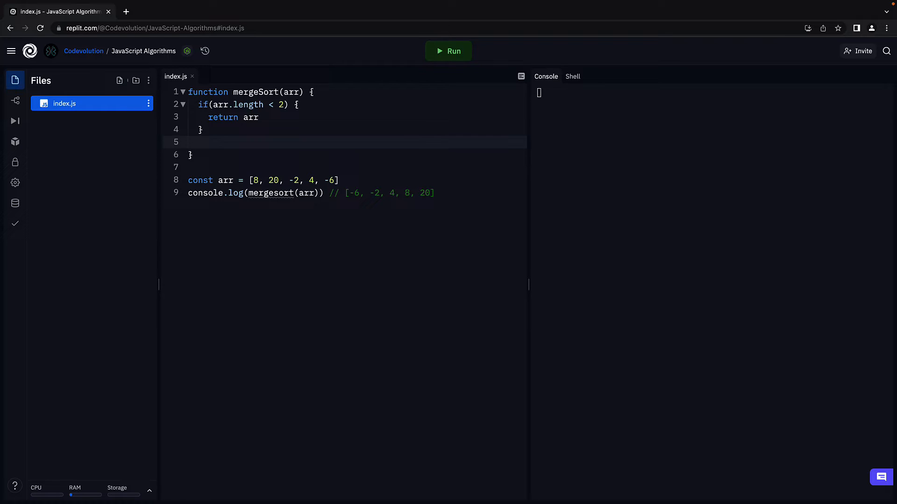
# Step: Declare const mid = Math.floor(arr.length / 2) after the if block
pyautogui.click(199, 142)
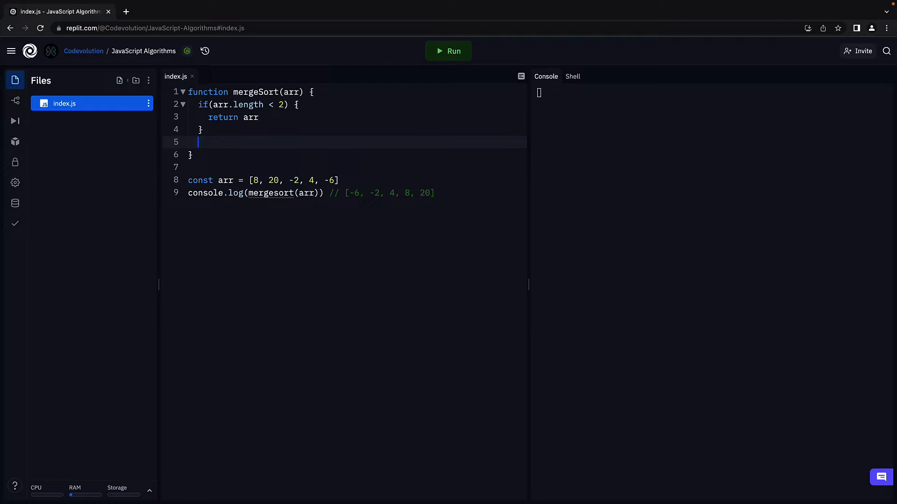
pyautogui.write('c')
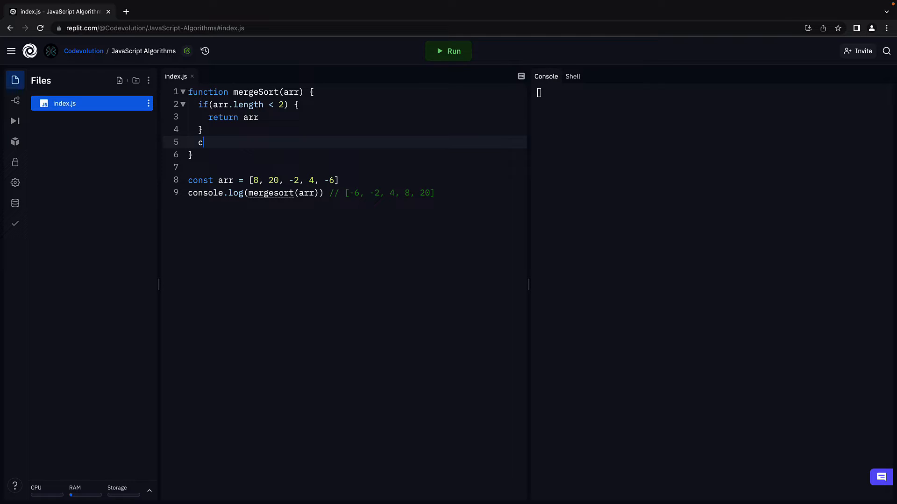
pyautogui.write('onst mid =')
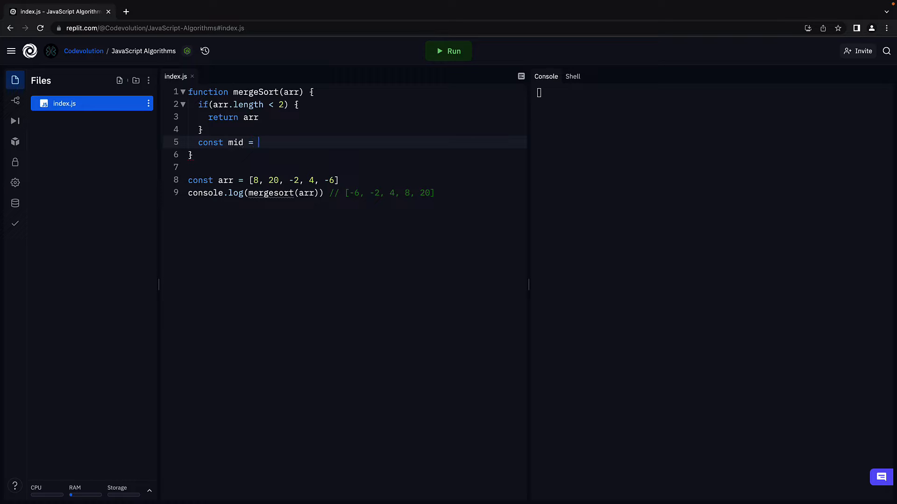
pyautogui.write('Math.fl')
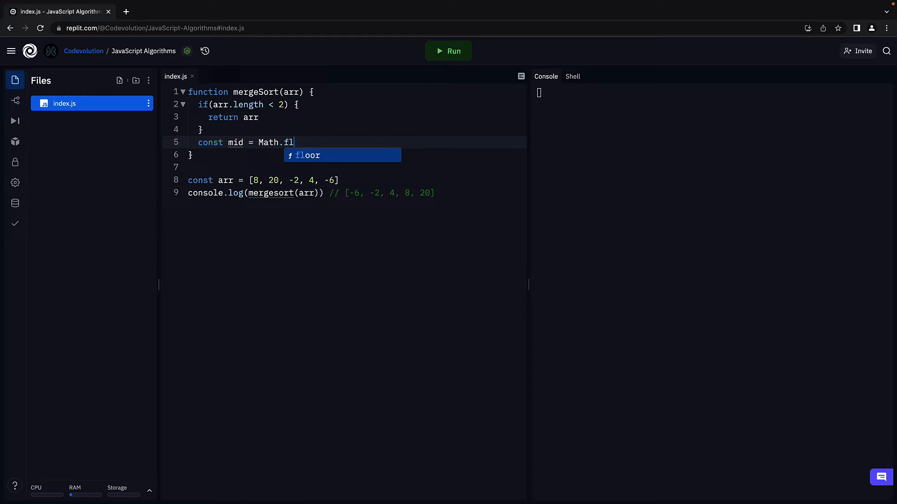
pyautogui.write('oor')
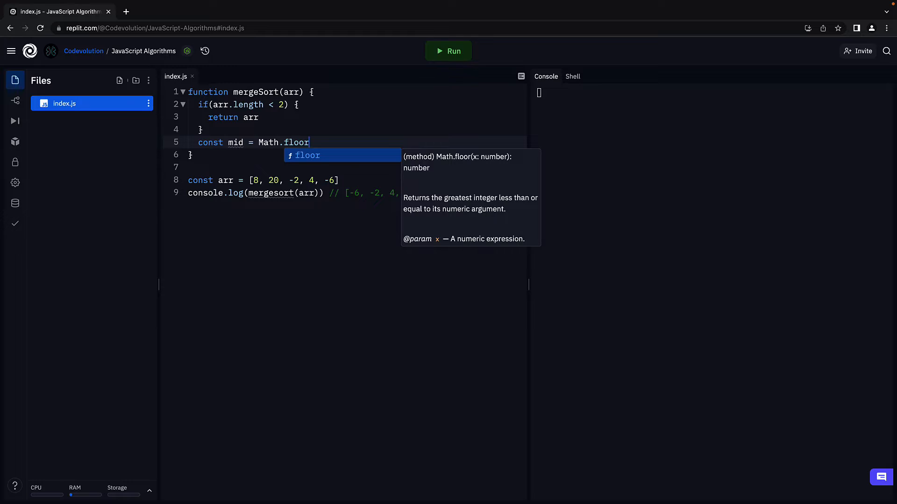
pyautogui.write('(arr.length / 2')
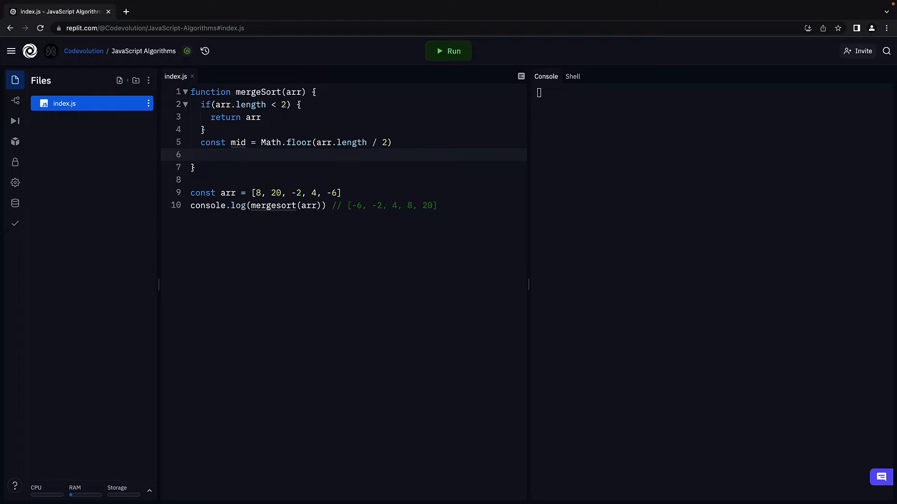
# Step: Declare const leftArr = arr.slice(0, mid) below the mid line
pyautogui.click(202, 155)
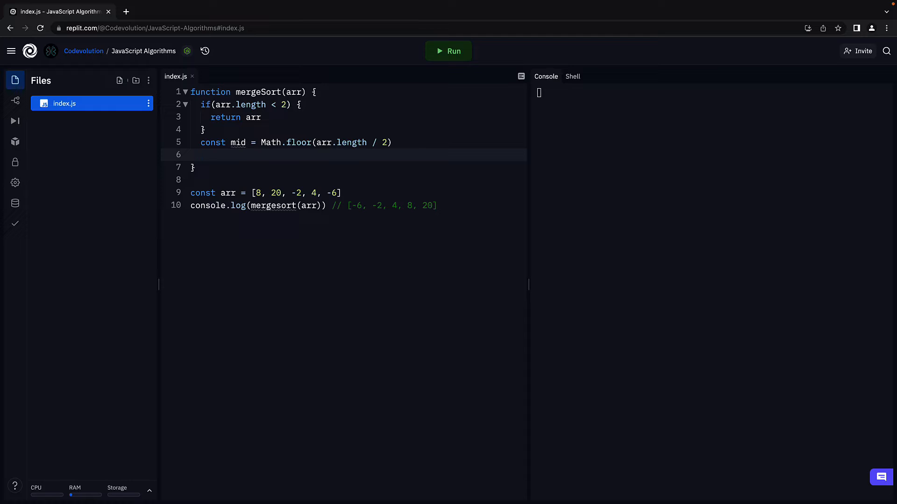
pyautogui.write('const leftArr')
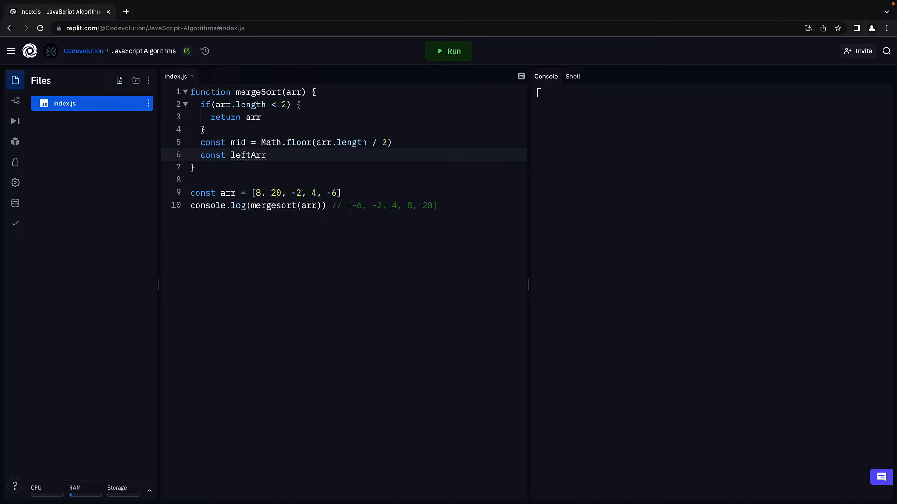
pyautogui.write('= ar')
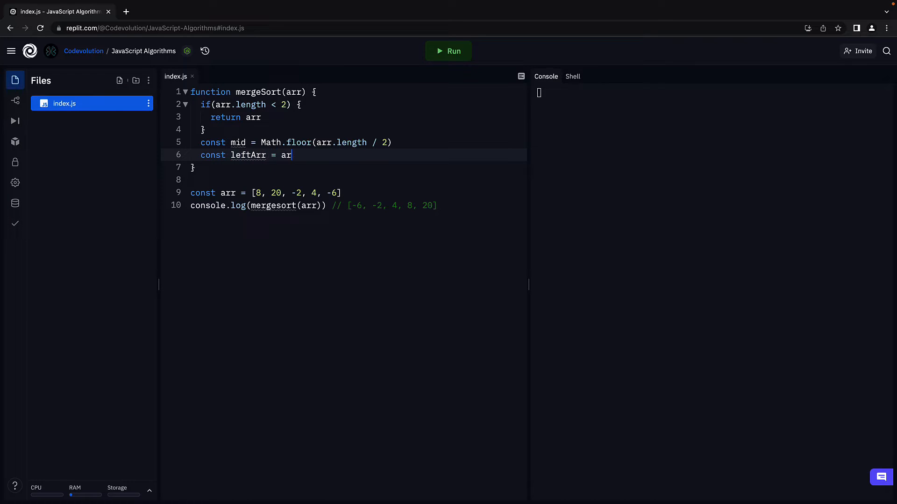
pyautogui.write('r.slice')
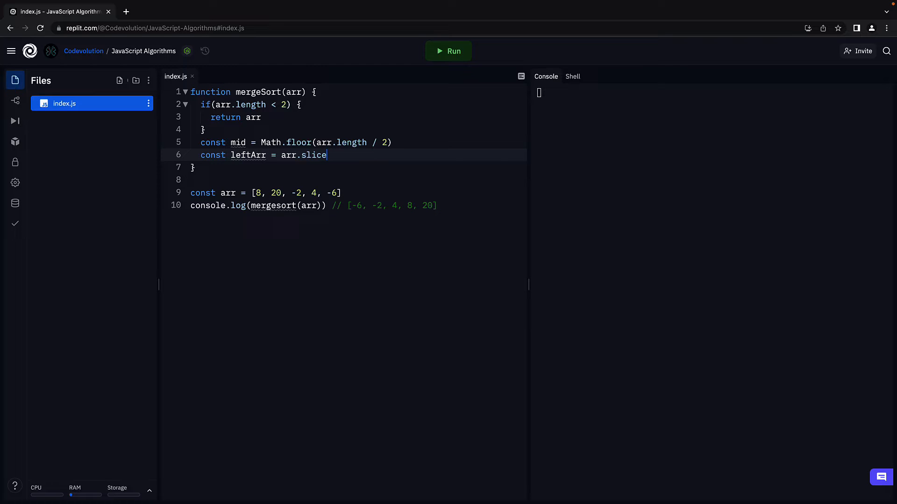
pyautogui.write('(0, m)')
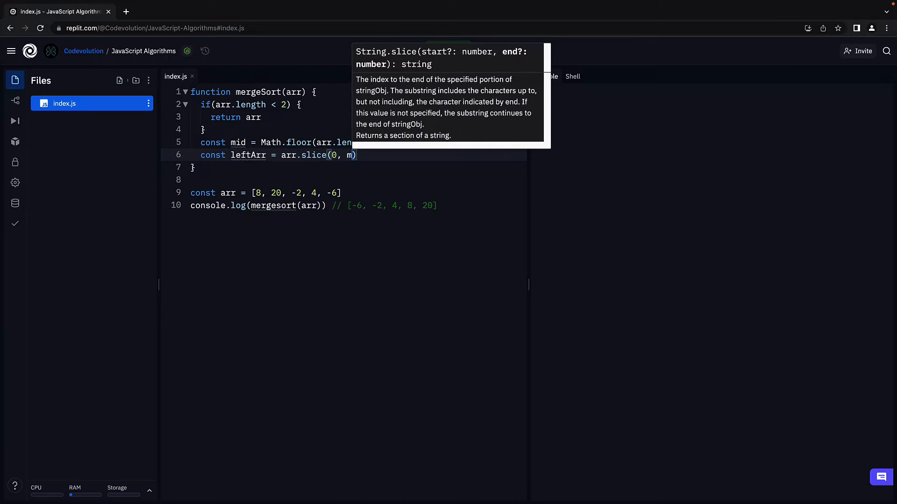
pyautogui.write('id')
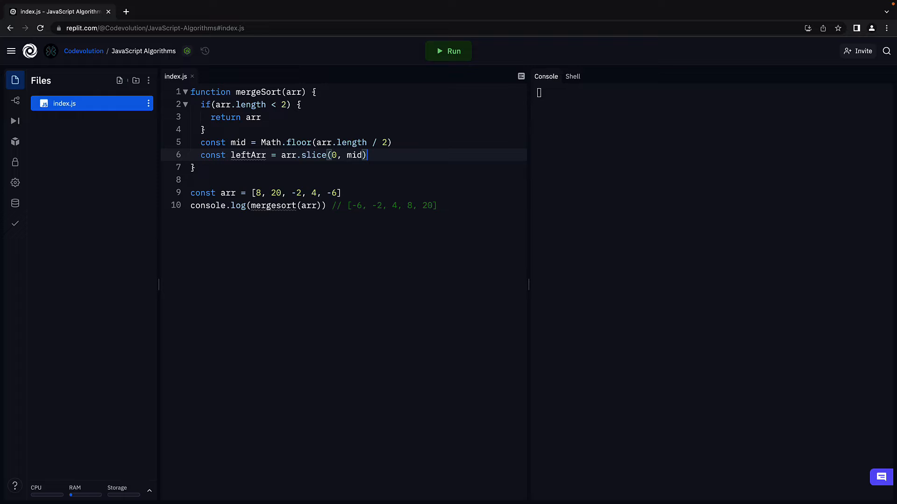
pyautogui.press('Enter')
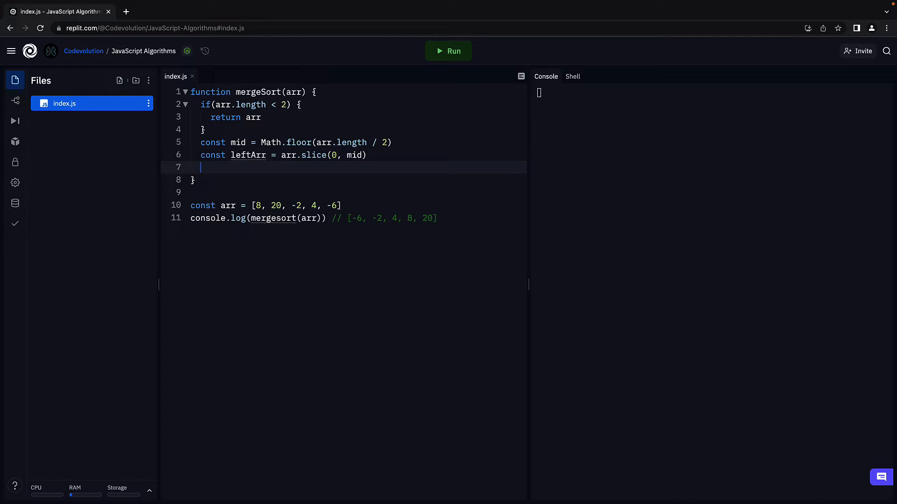
# Step: Declare const rightArr = arr.slice(mid) on the following line
pyautogui.write('c')
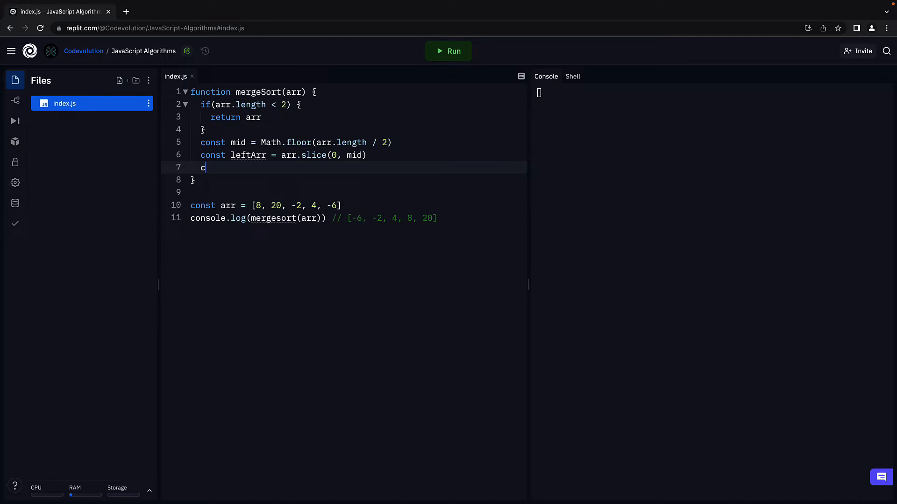
pyautogui.write('onst rightArr')
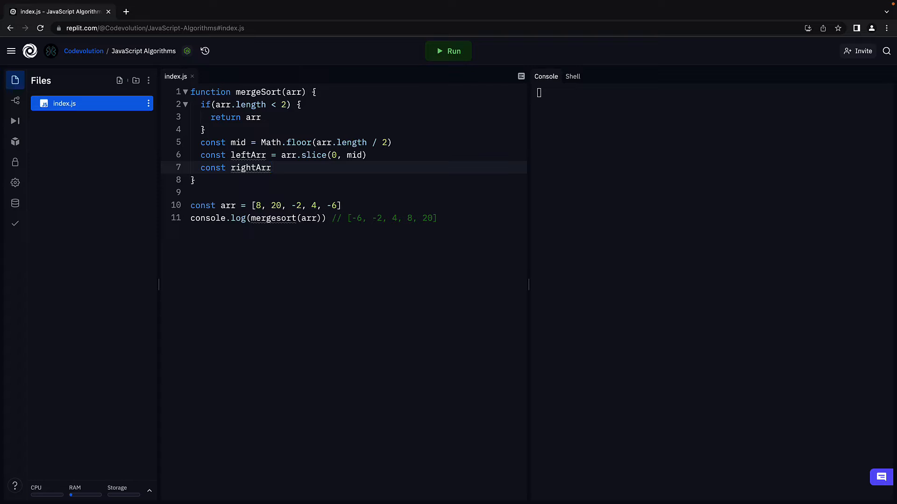
pyautogui.write('= arr')
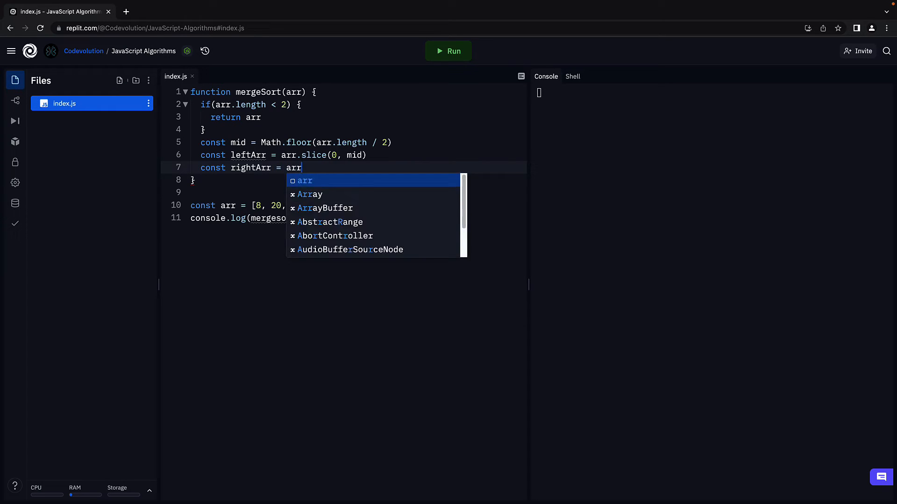
pyautogui.write('.slice()')
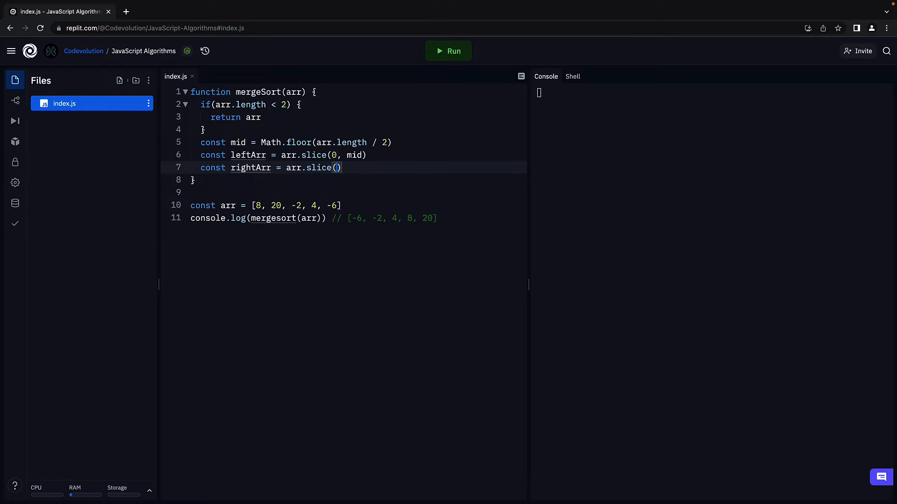
pyautogui.write('mid')
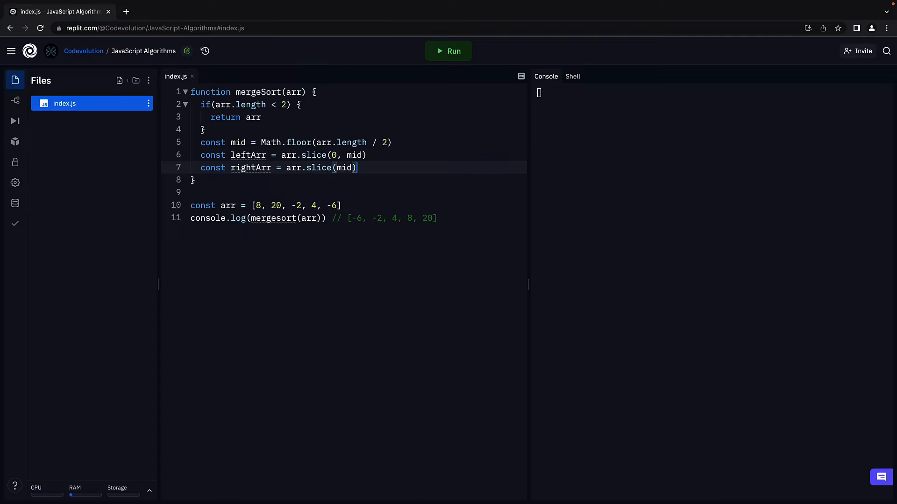
pyautogui.press('Enter')
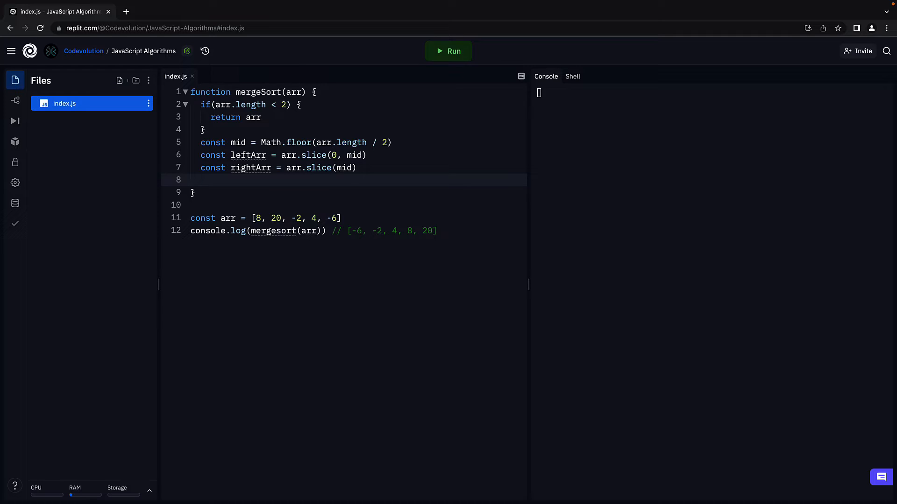
# Step: Write return merge(mergeSort(leftArr), mergeSort(rightArr)) as the last line of mergeSort
pyautogui.write('mergeSort(')
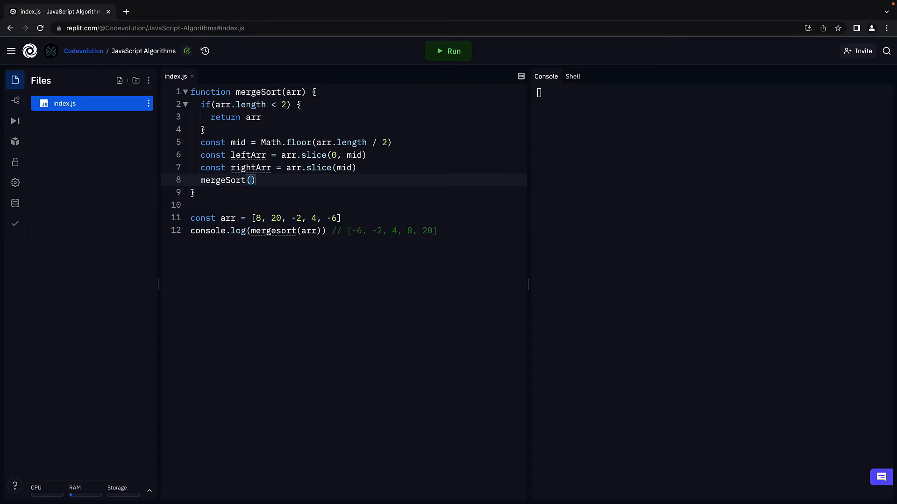
pyautogui.write('leftArr')
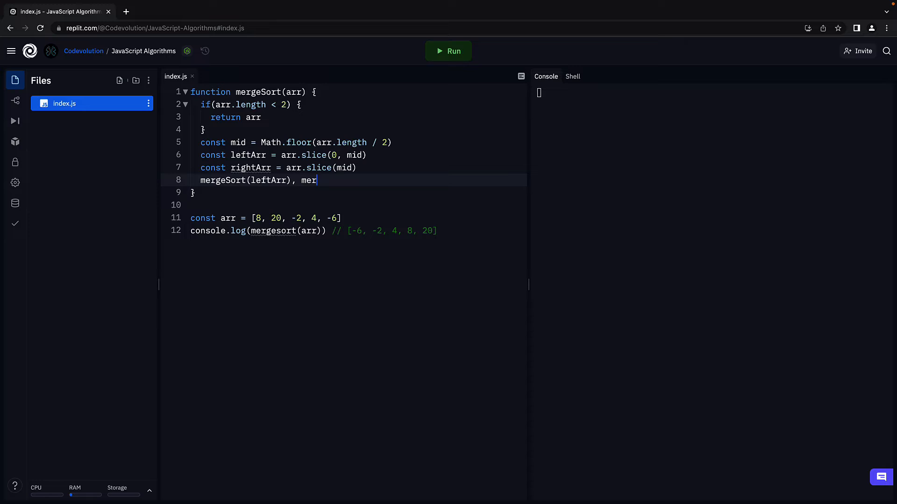
pyautogui.write('geSort(rig')
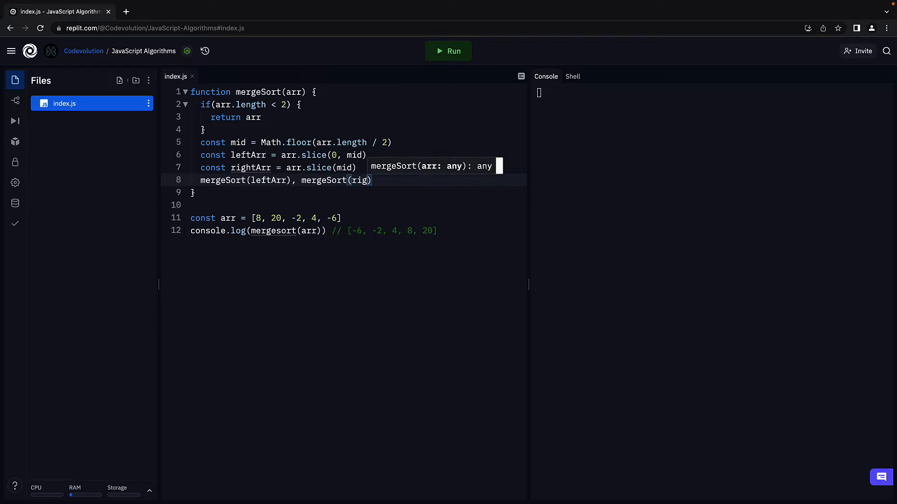
pyautogui.write('htArr')
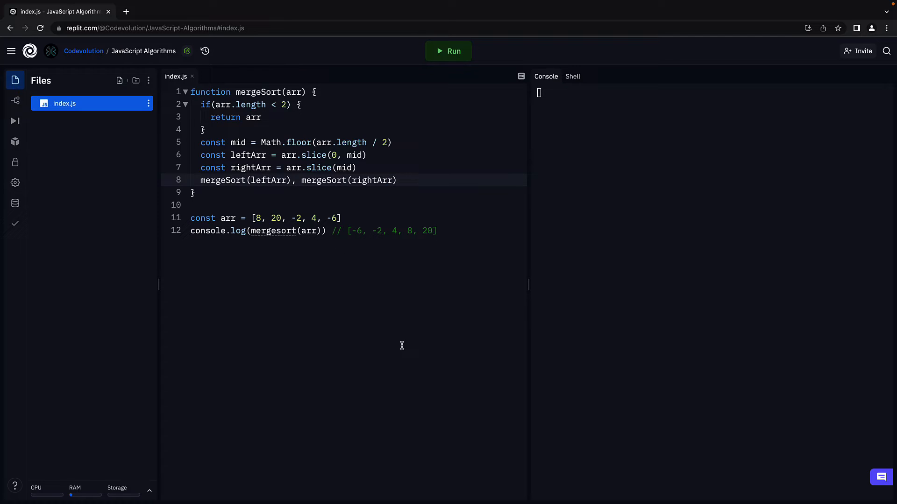
pyautogui.write('return')
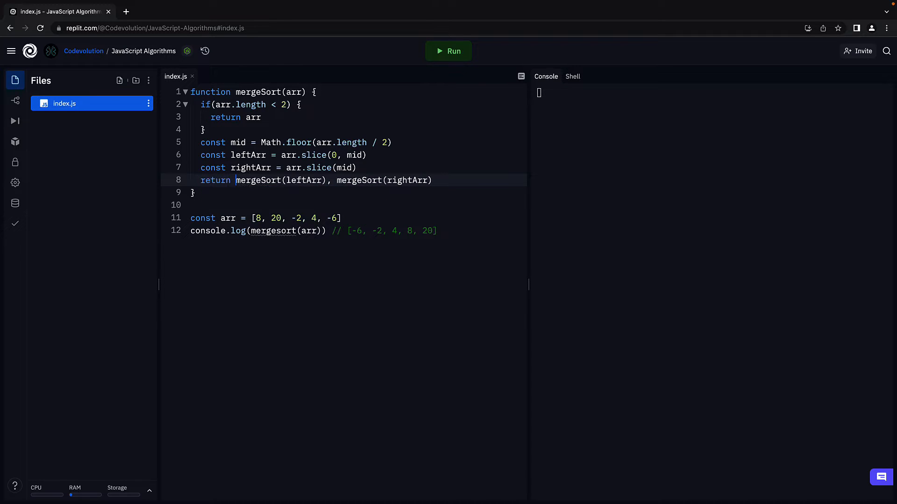
pyautogui.write('merge(')
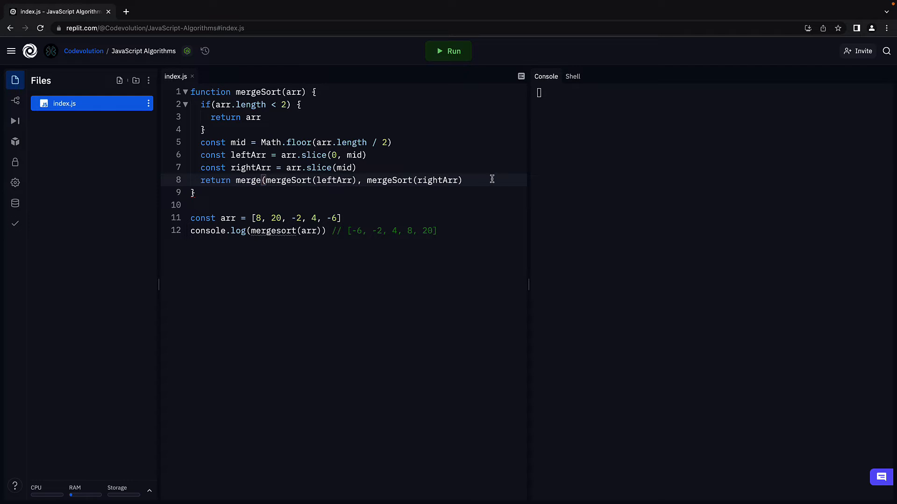
pyautogui.write(')')
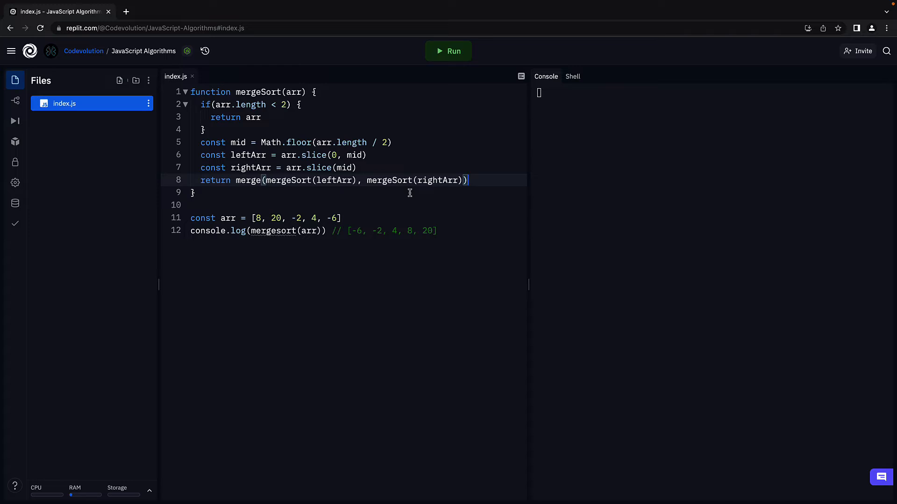
pyautogui.moveTo(430, 191)
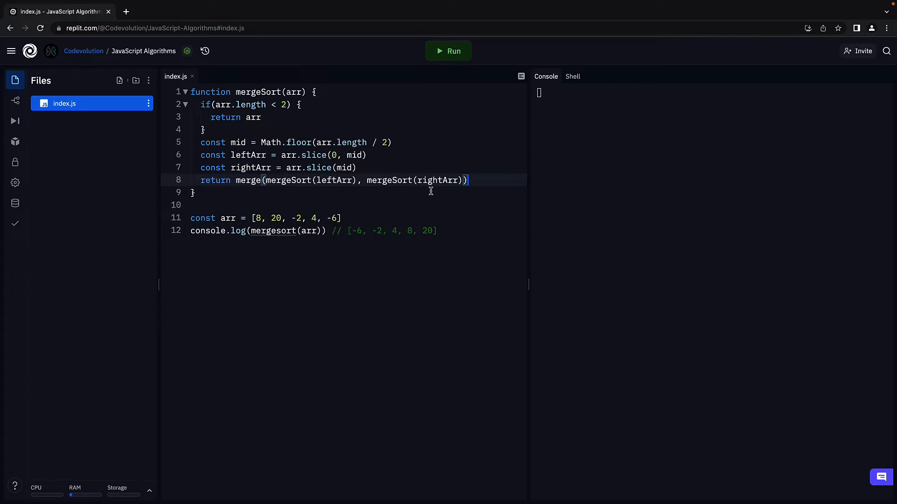
# Step: Review the mergeSort body and add two blank lines below the function
pyautogui.moveTo(201, 142); pyautogui.dragTo(467, 179)
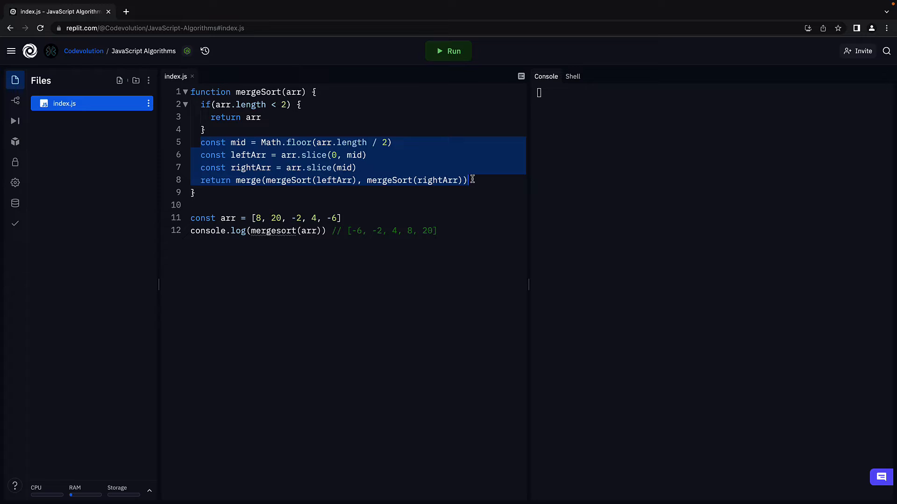
pyautogui.moveTo(249, 108)
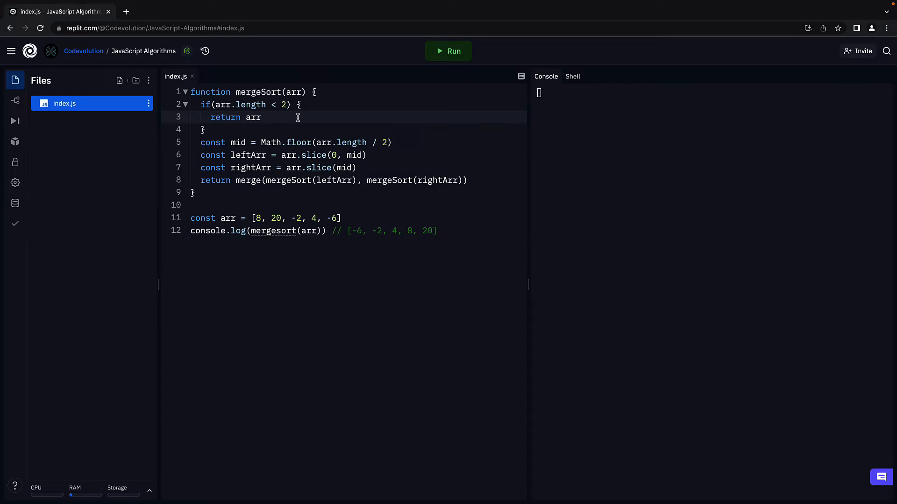
pyautogui.moveTo(242, 180)
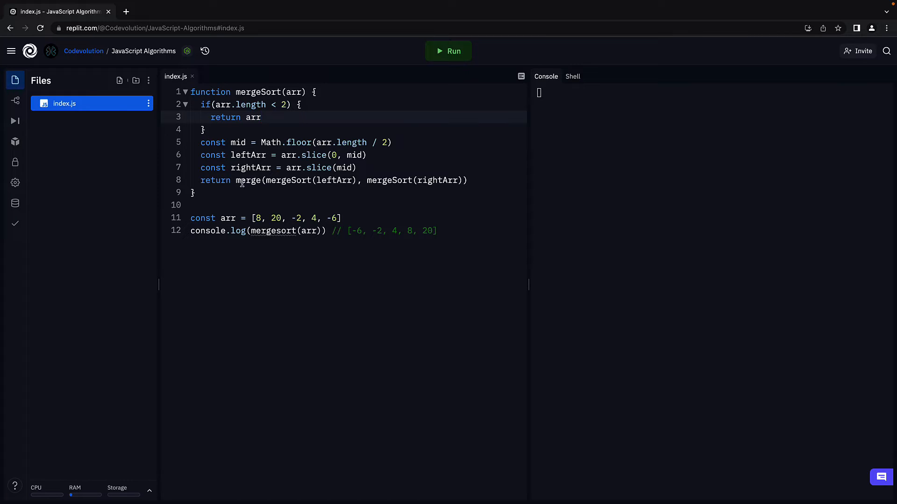
pyautogui.doubleClick(246, 181)
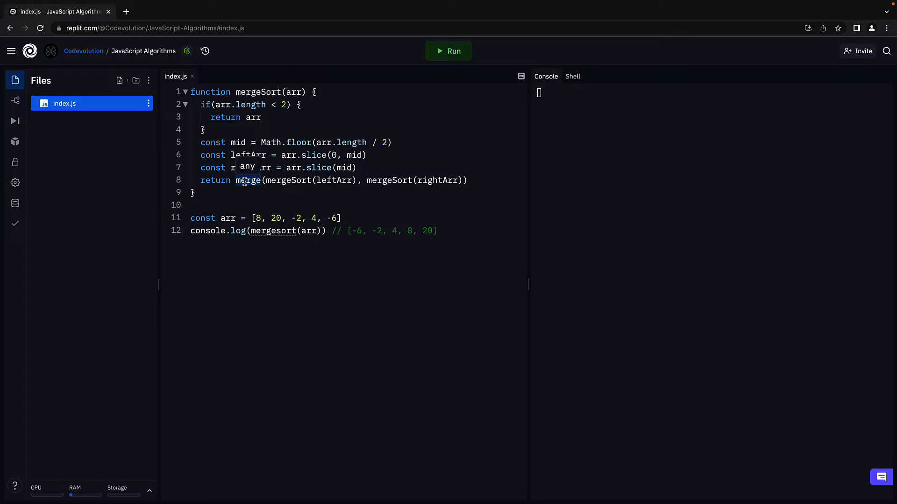
pyautogui.press('Enter')
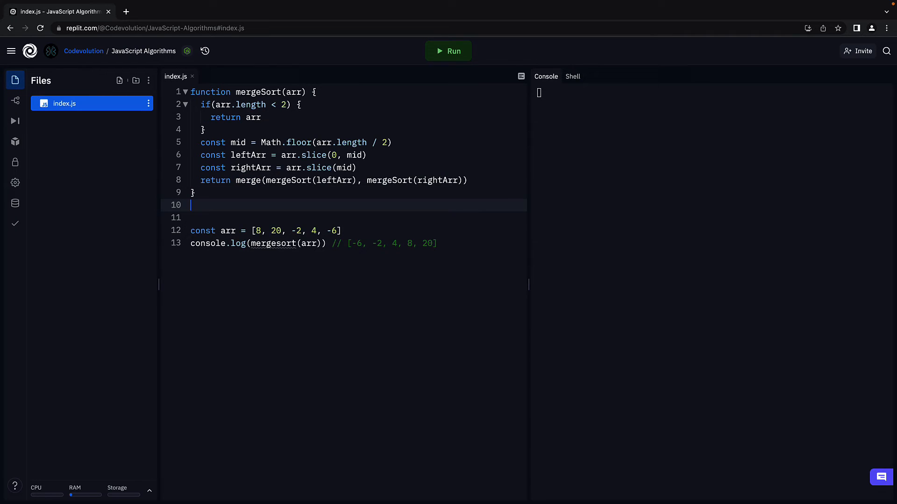
pyautogui.press('Enter')
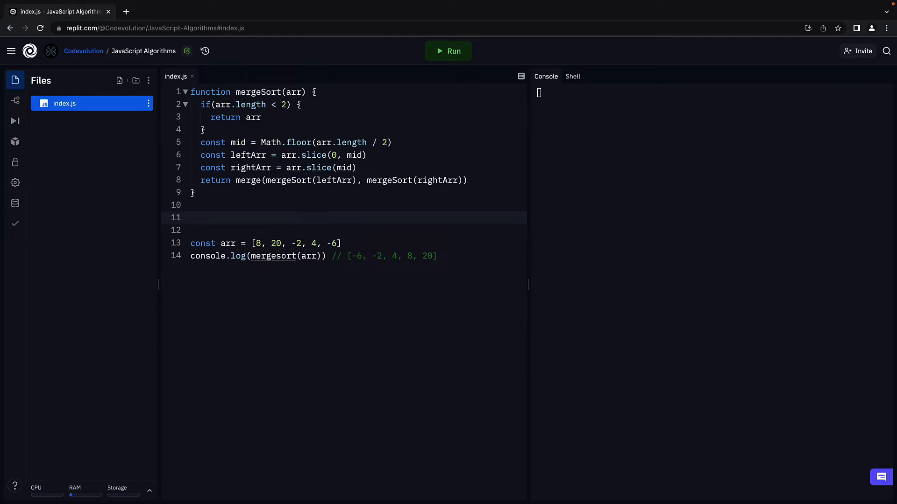
# Step: Declare function merge(leftArr, rightArr) with const sortedArr = [] as its first line
pyautogui.click(192, 218)
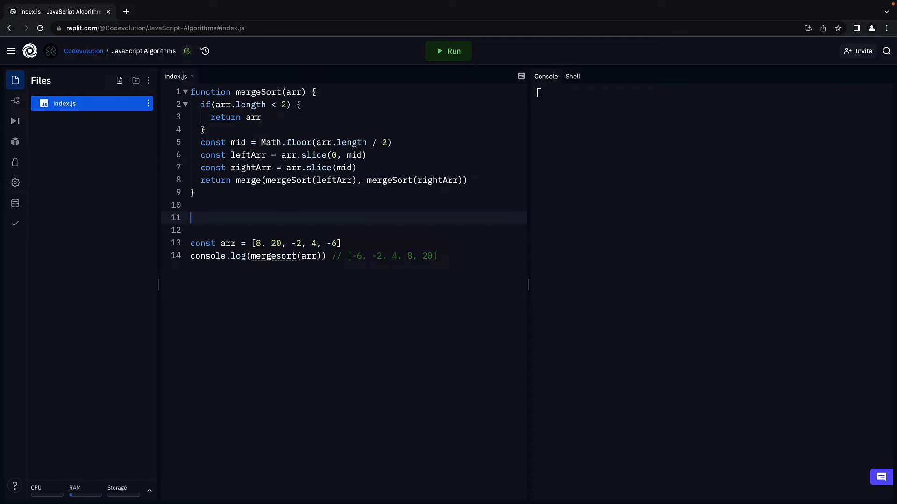
pyautogui.write('function merge(){')
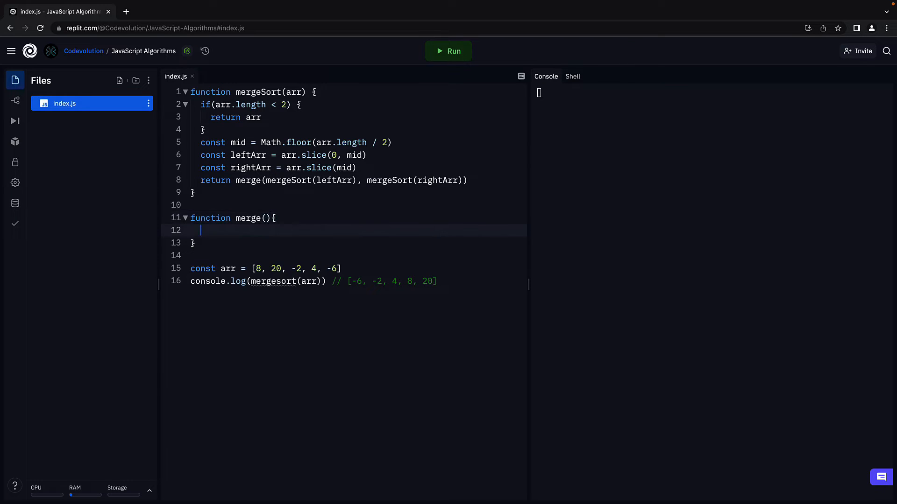
pyautogui.click(265, 219)
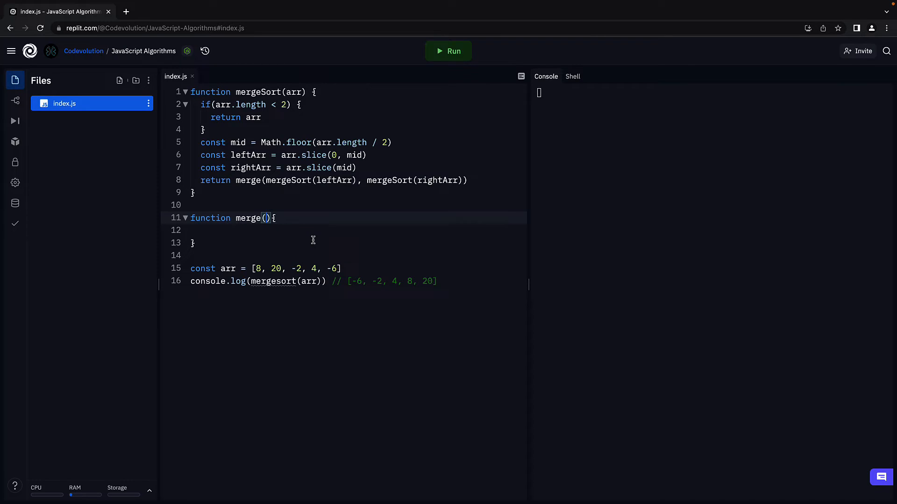
pyautogui.write('leftArr, rightArr')
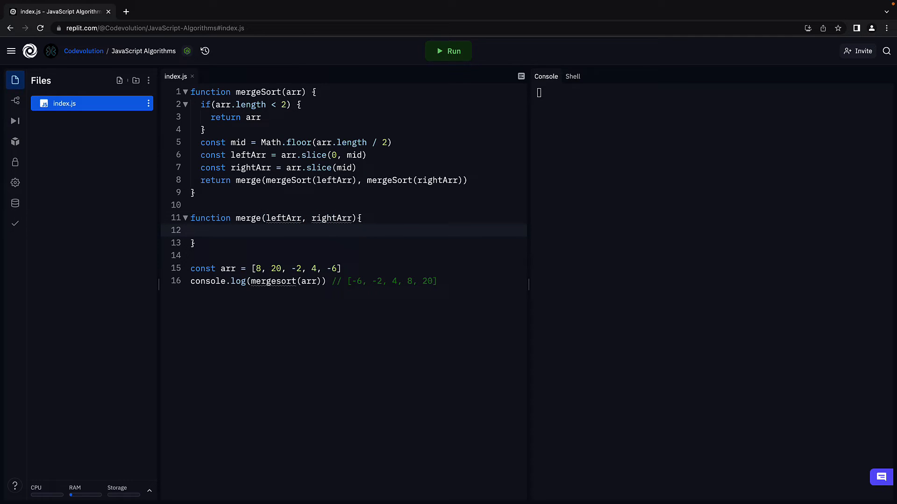
pyautogui.click(202, 229)
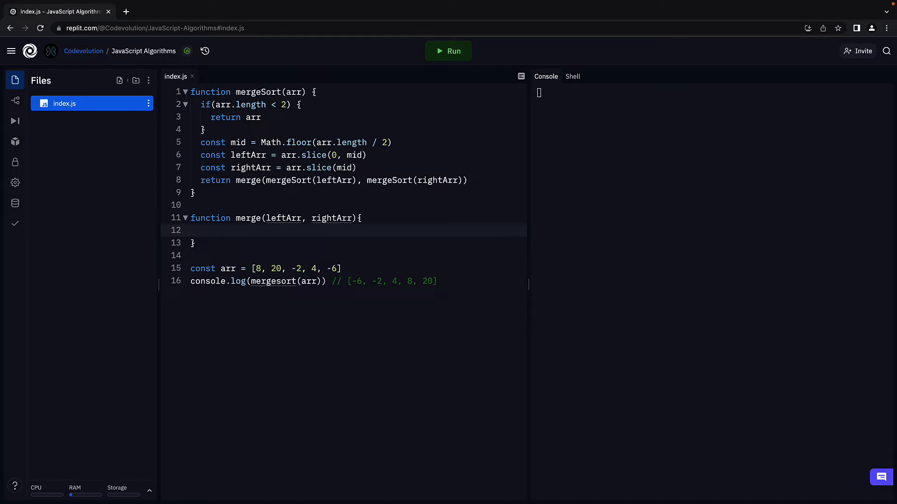
pyautogui.write('const s')
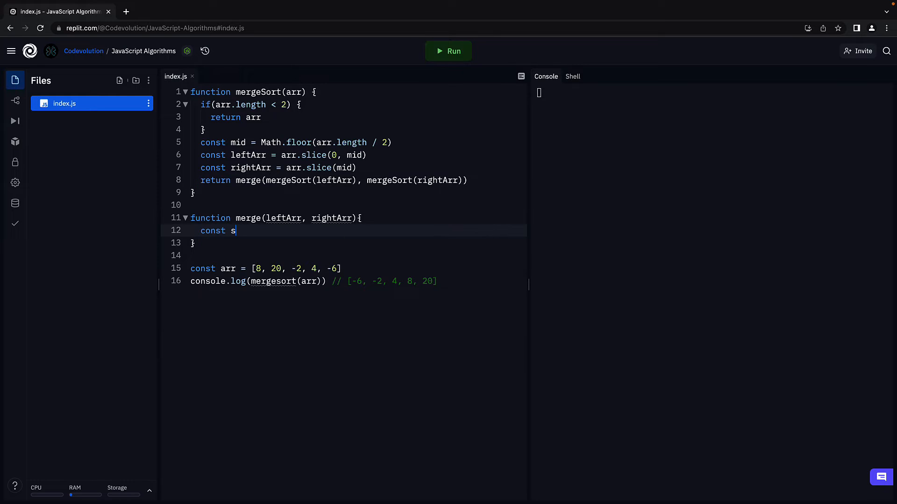
pyautogui.write('ortedArr = []')
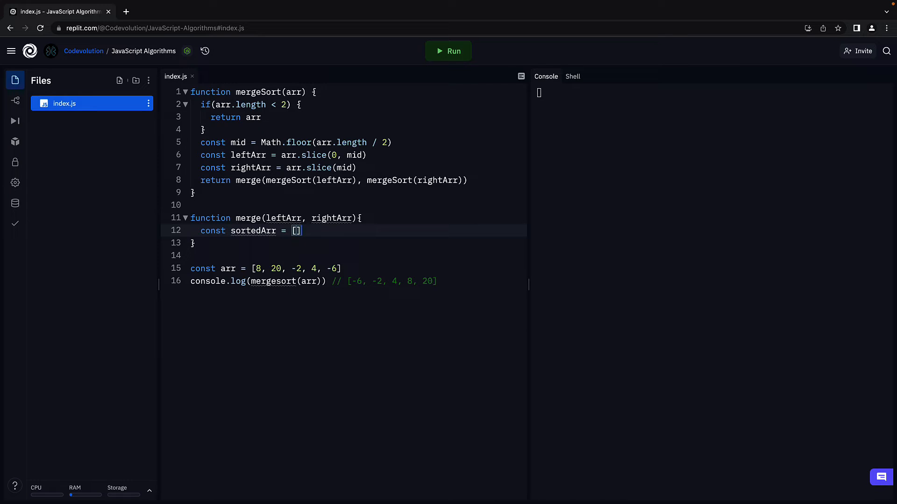
pyautogui.press('Enter')
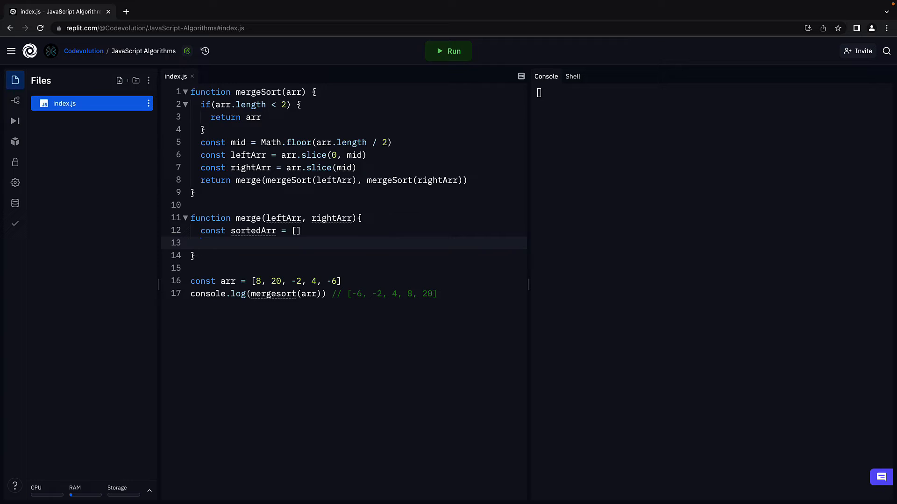
# Step: Start a while(leftArr.length && rightArr.length) loop inside merge
pyautogui.write('whil')
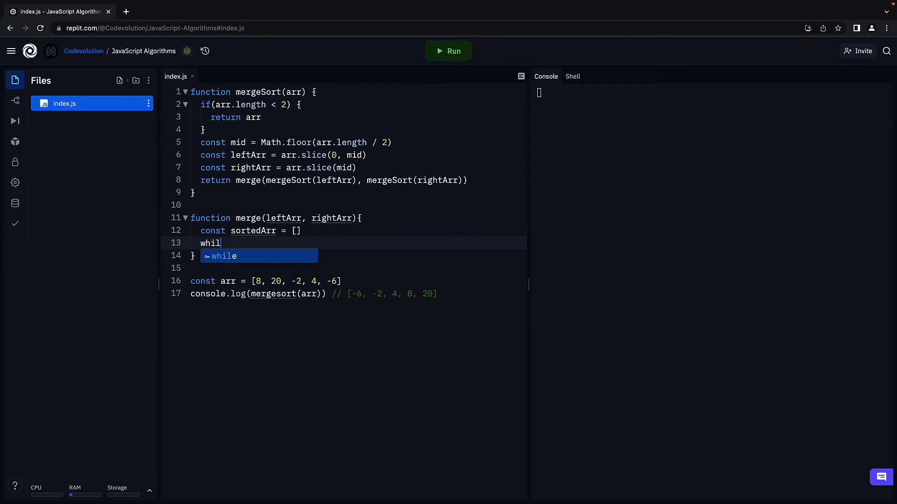
pyautogui.write('e(leftArr.')
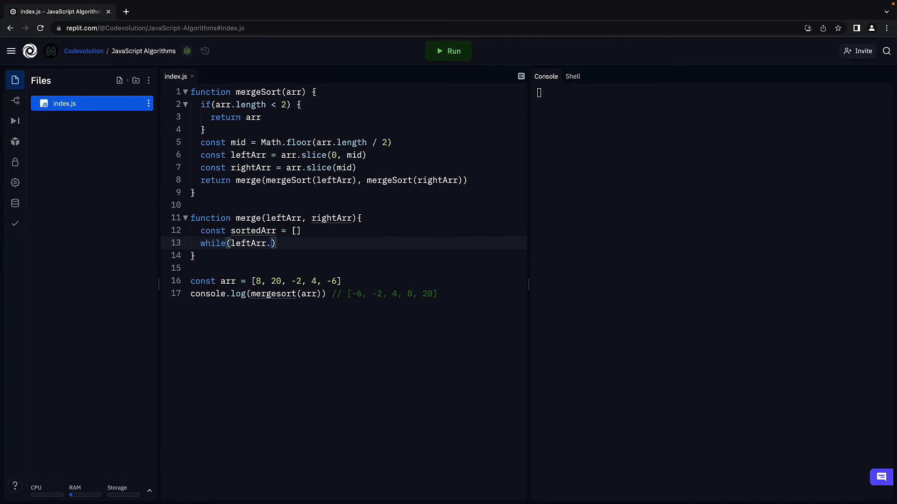
pyautogui.write('length')
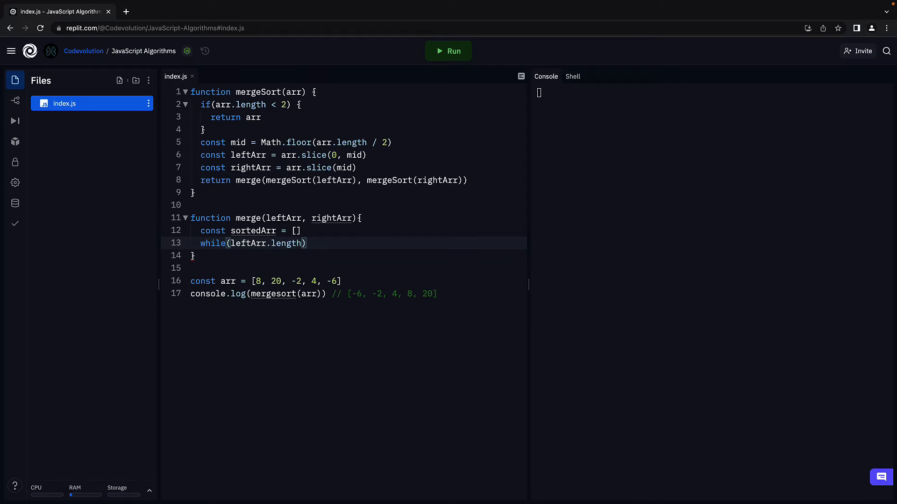
pyautogui.write('&& rightArr')
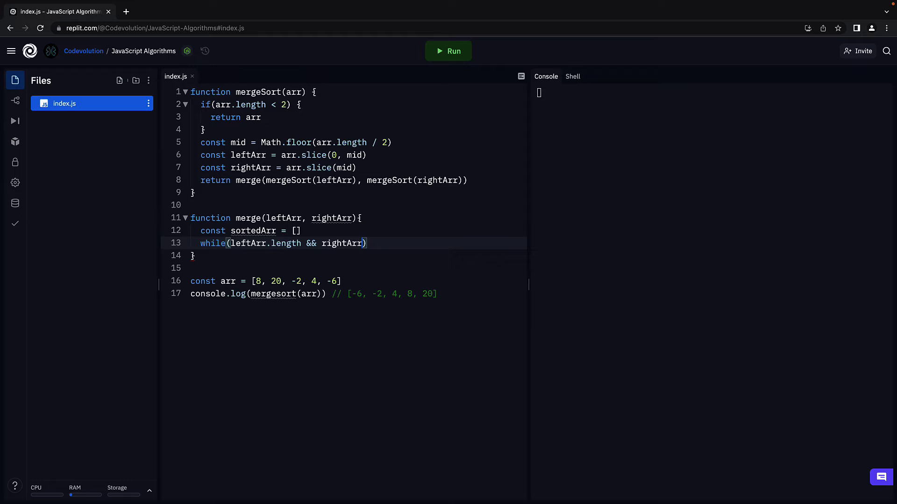
pyautogui.write('.length')
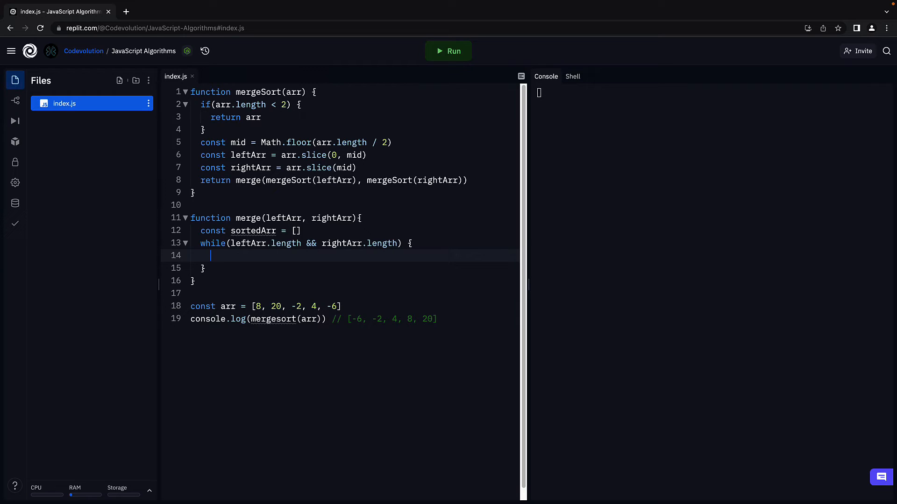
# Step: Add if(leftArr[0] <= rightArr[0]) that pushes leftArr.shift() into sortedArr
pyautogui.write('if(')
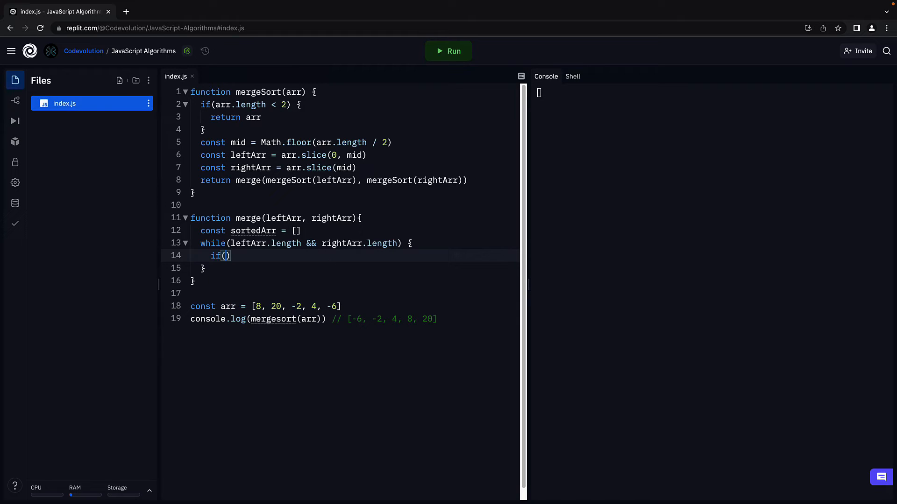
pyautogui.write('leftArr[0]')
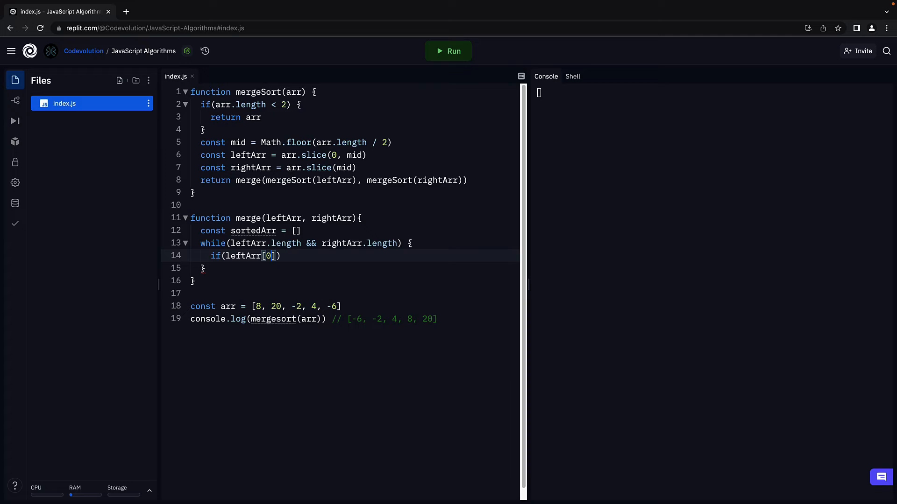
pyautogui.write('<=')
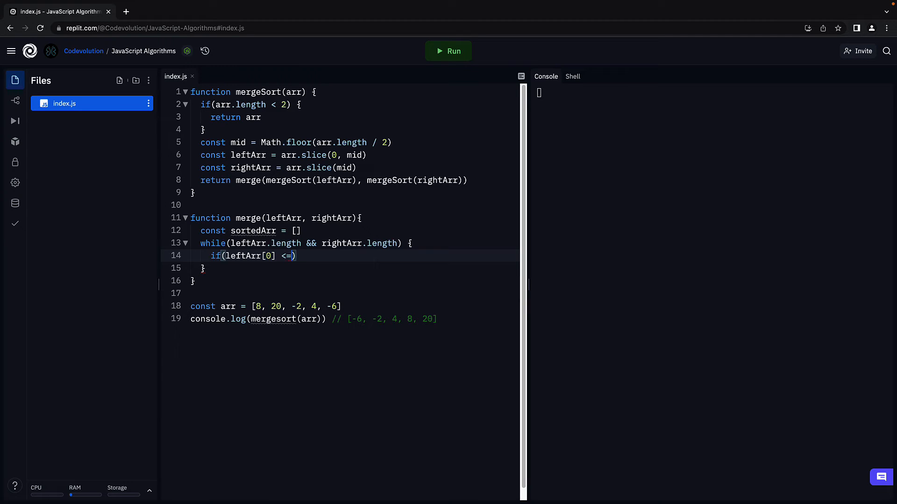
pyautogui.write('rightArr[0')
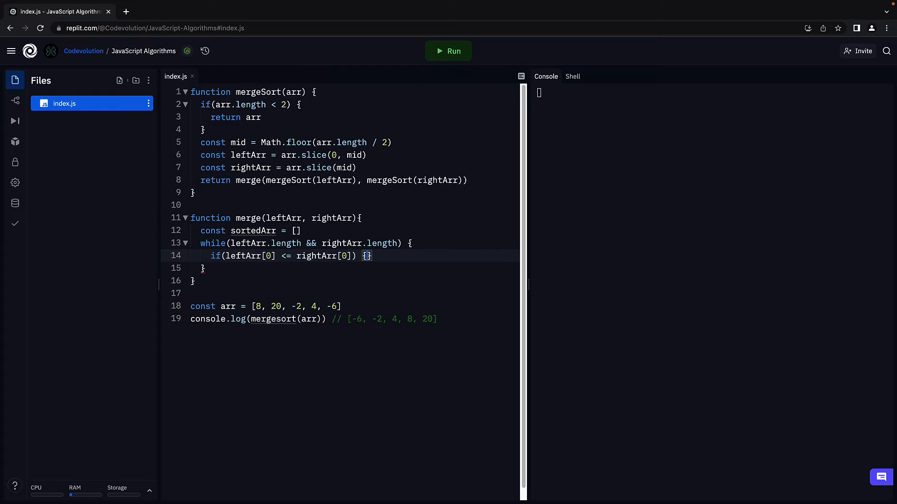
pyautogui.write('sortedArr')
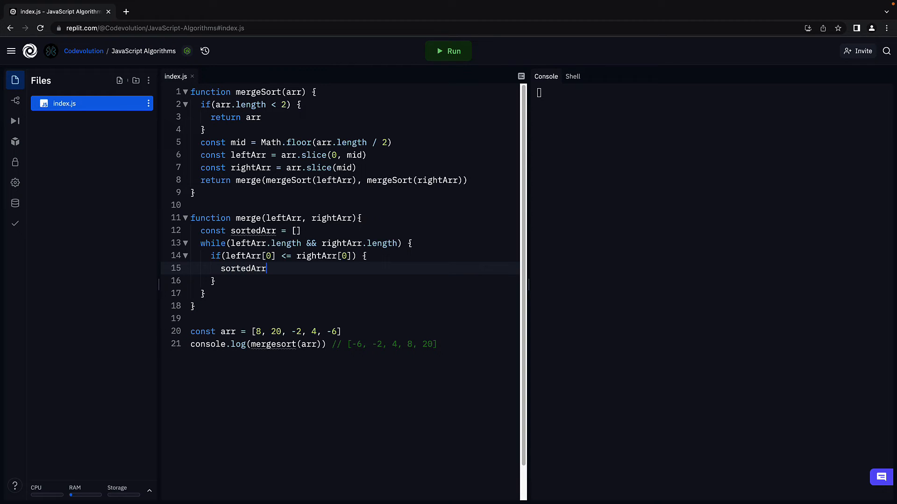
pyautogui.write('.push(')
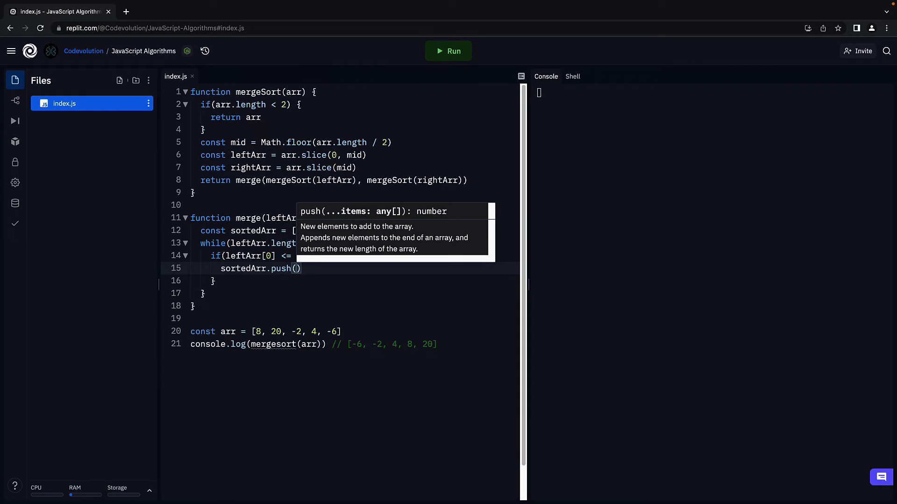
pyautogui.write('leftArr.')
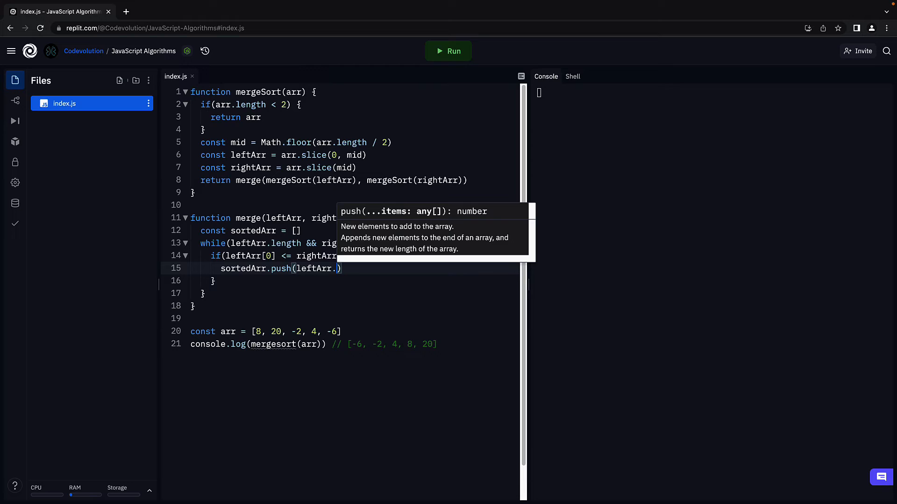
pyautogui.write('shift()')
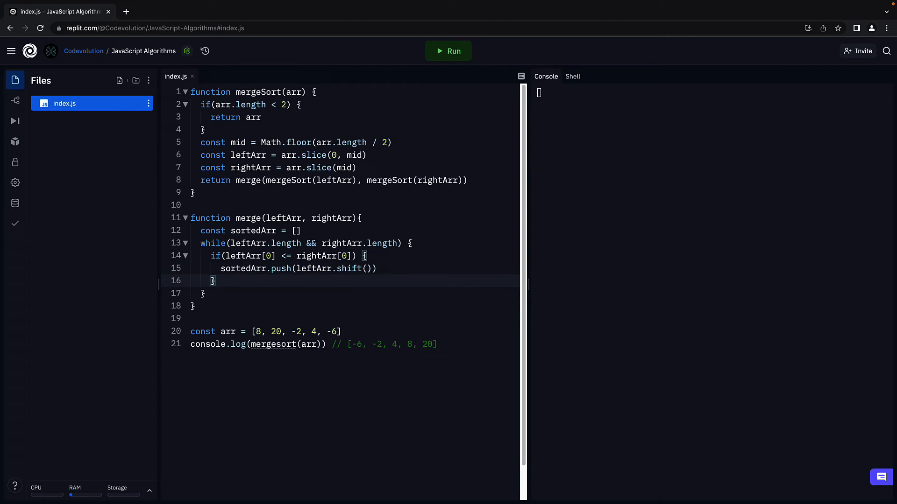
# Step: Add the else branch pushing rightArr.shift() into sortedArr and close the loop
pyautogui.write('else {')
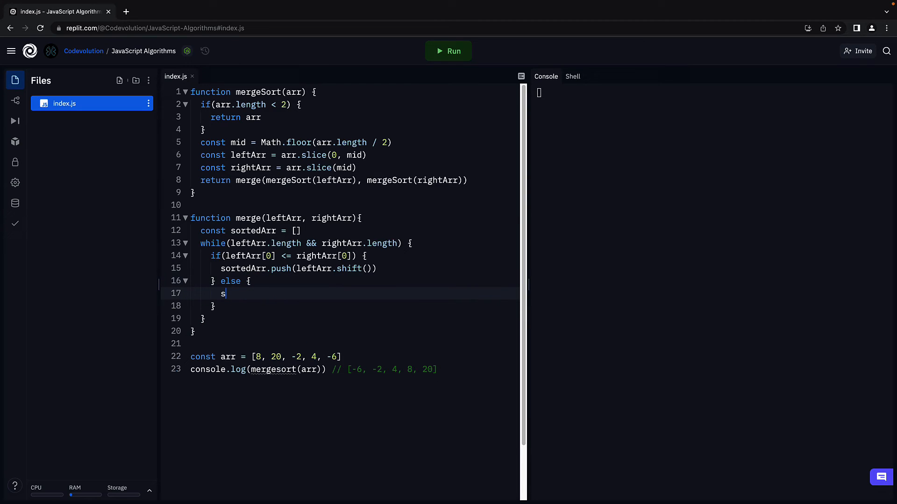
pyautogui.write('ortedArr.')
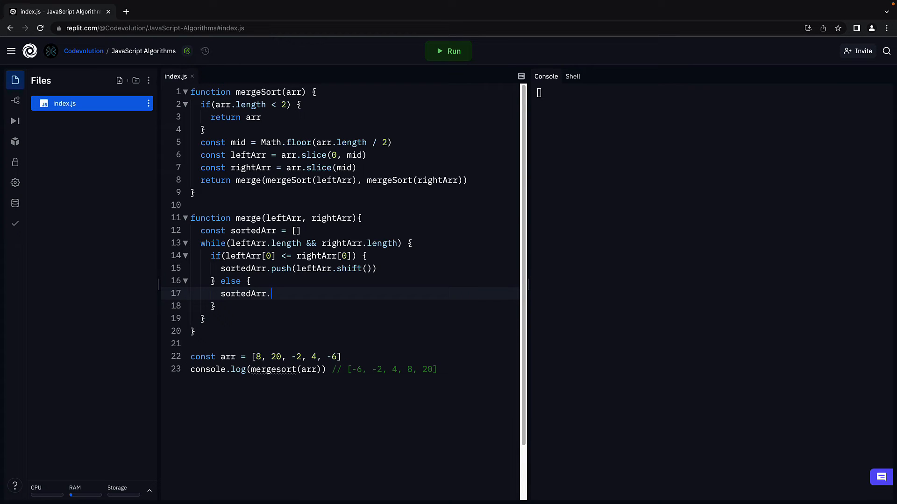
pyautogui.write('push()')
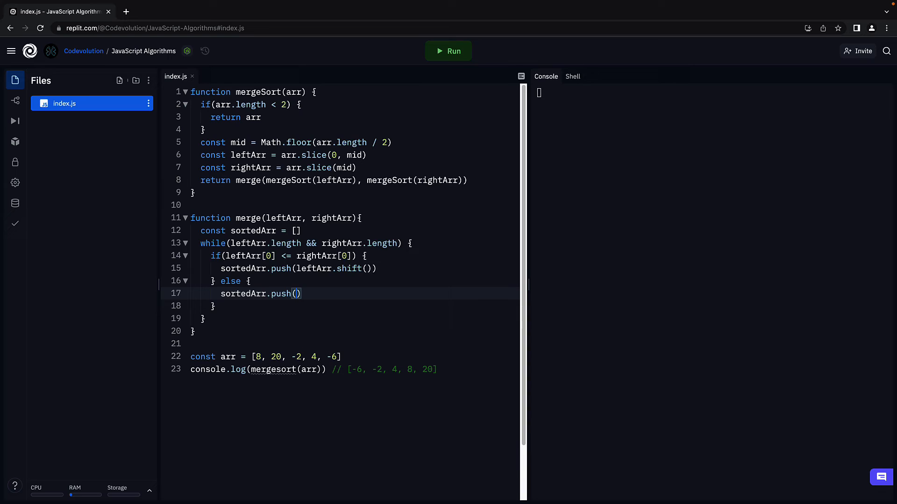
pyautogui.write('rightA')
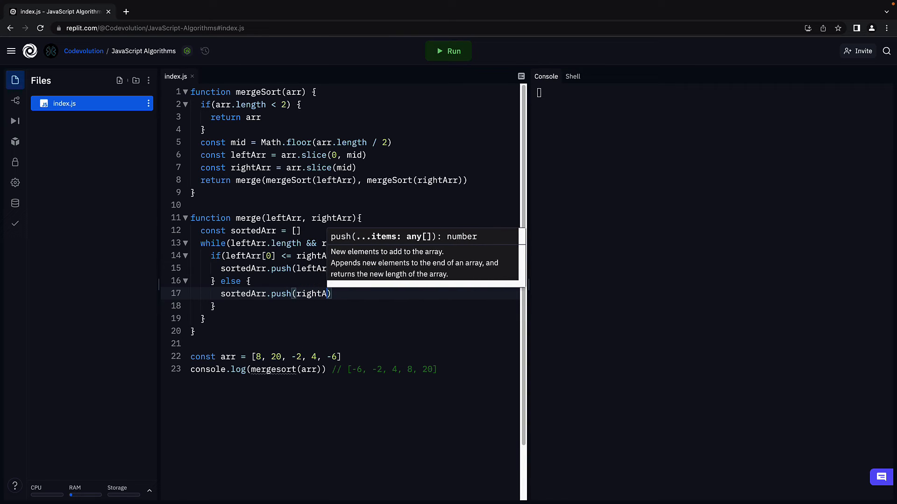
pyautogui.write('sh')
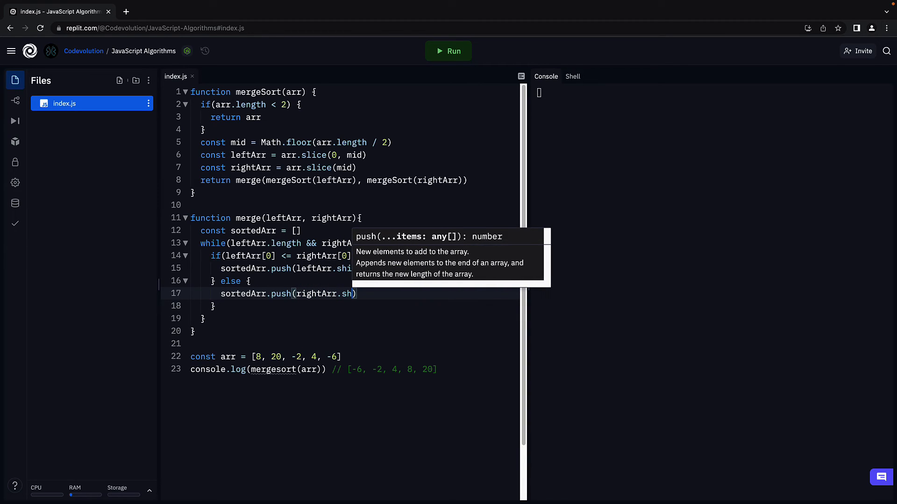
pyautogui.write('ift()')
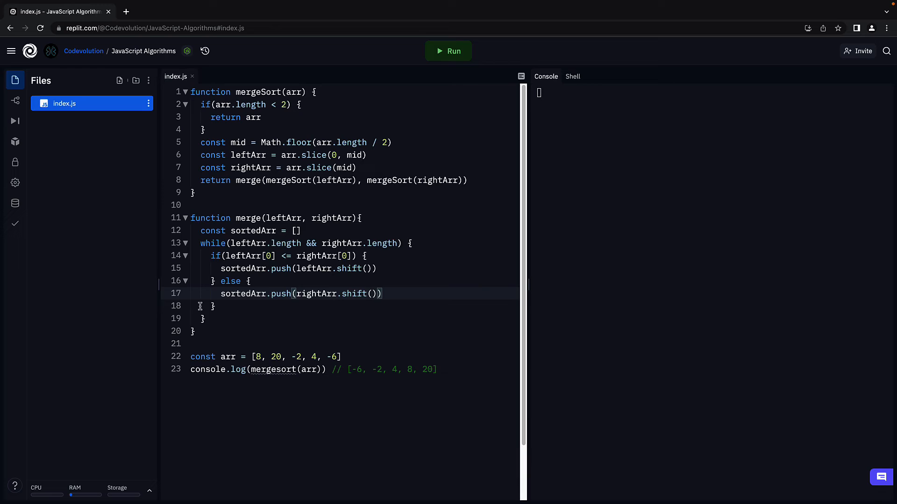
pyautogui.press('Enter')
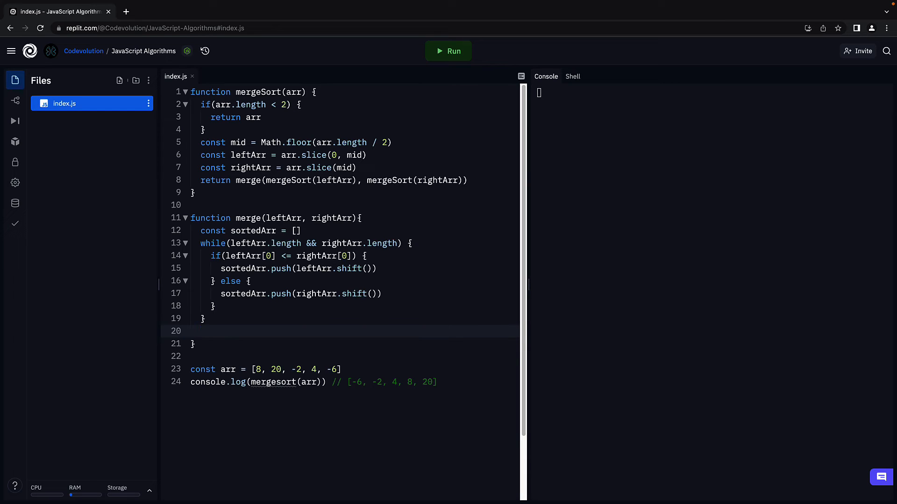
# Step: Return [...sortedArr, ...leftArr, ...rightArr] from merge after the loop
pyautogui.click(202, 331)
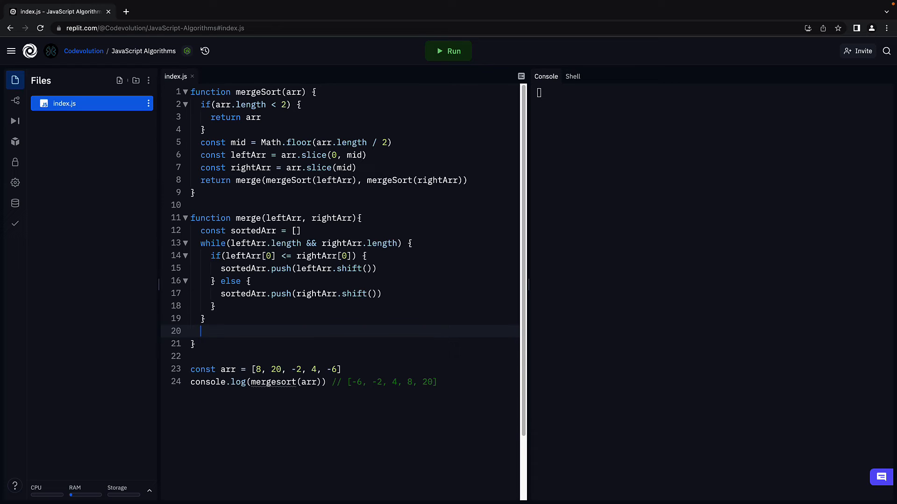
pyautogui.write('[]')
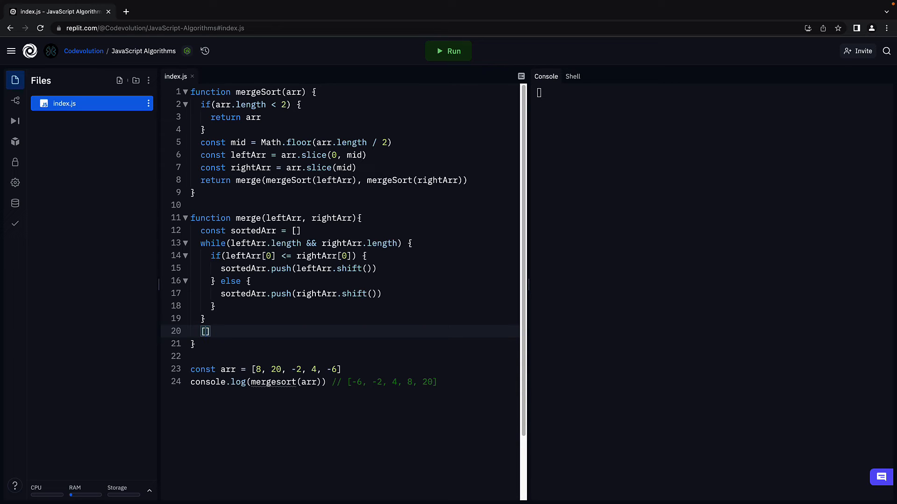
pyautogui.write('...sortedArr')
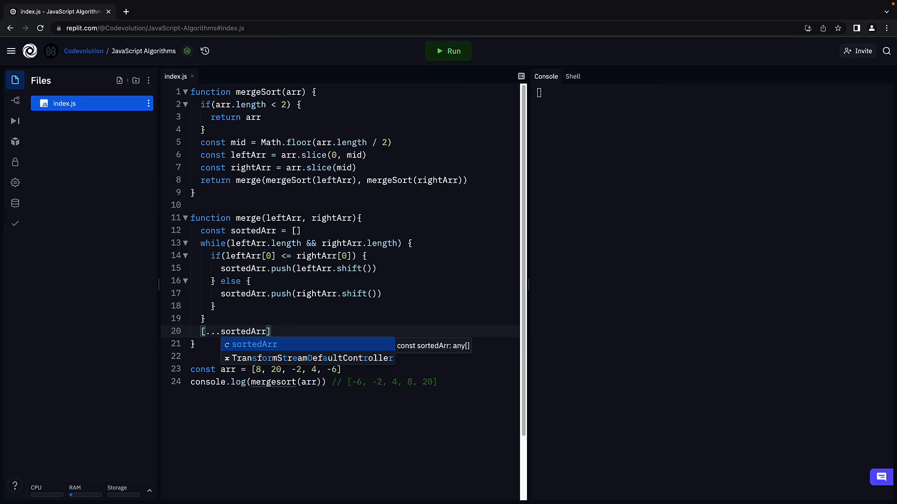
pyautogui.write(',')
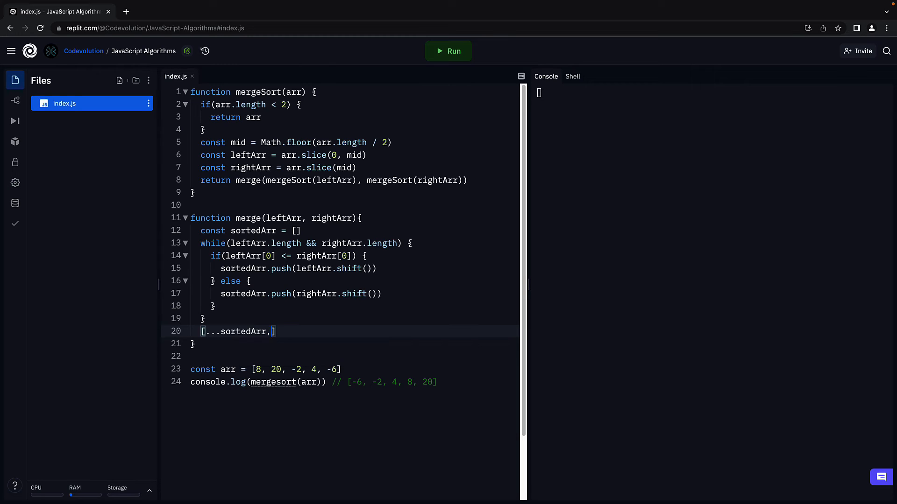
pyautogui.write('" "')
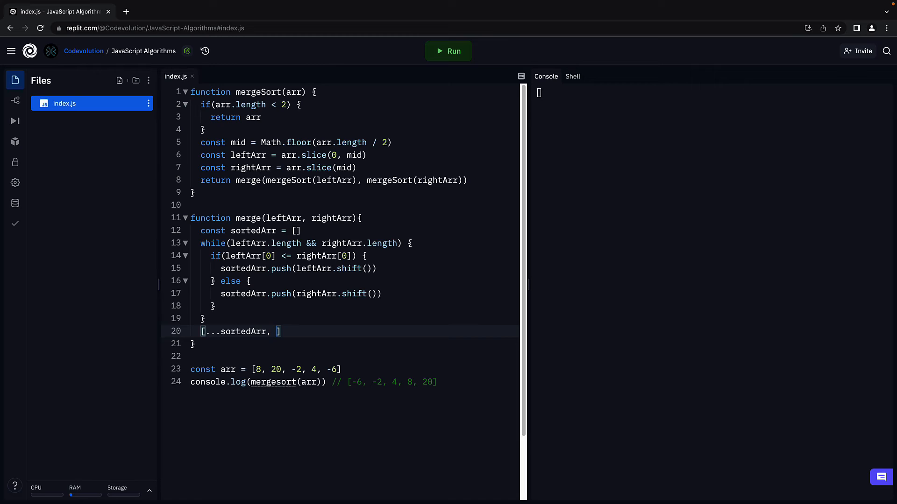
pyautogui.write('...left')
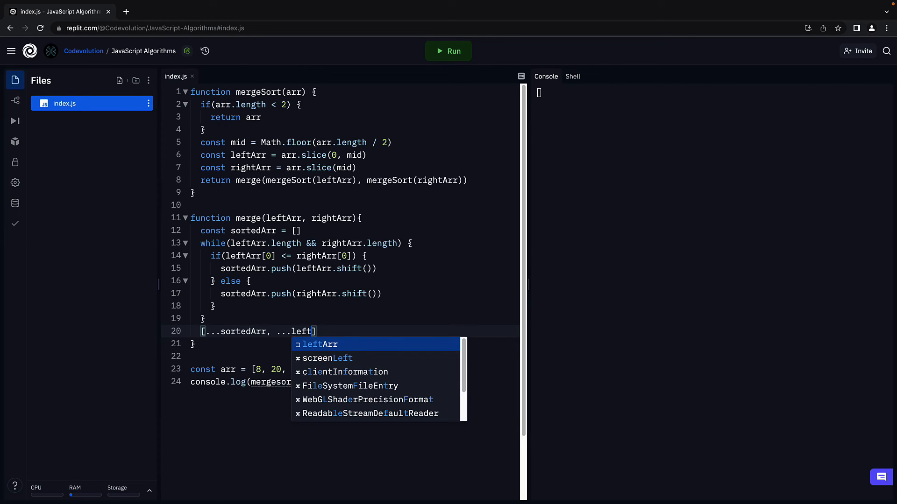
pyautogui.press('Tab')
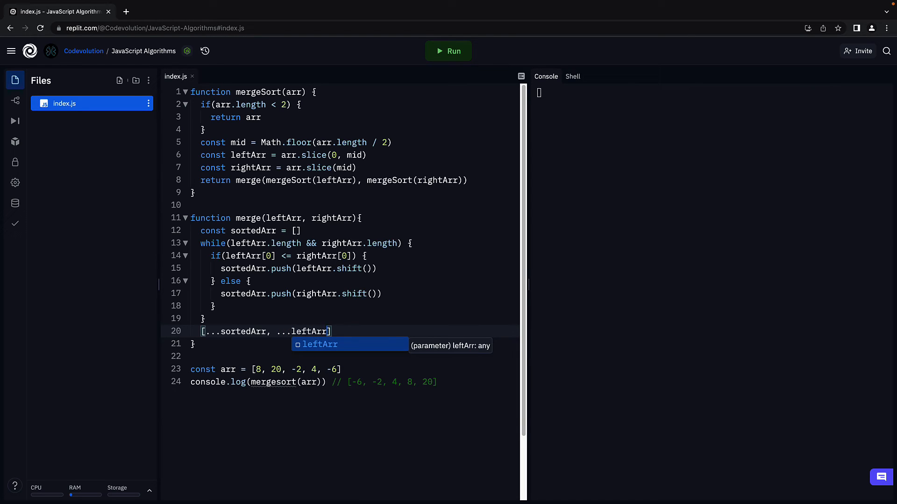
pyautogui.write(', ...r')
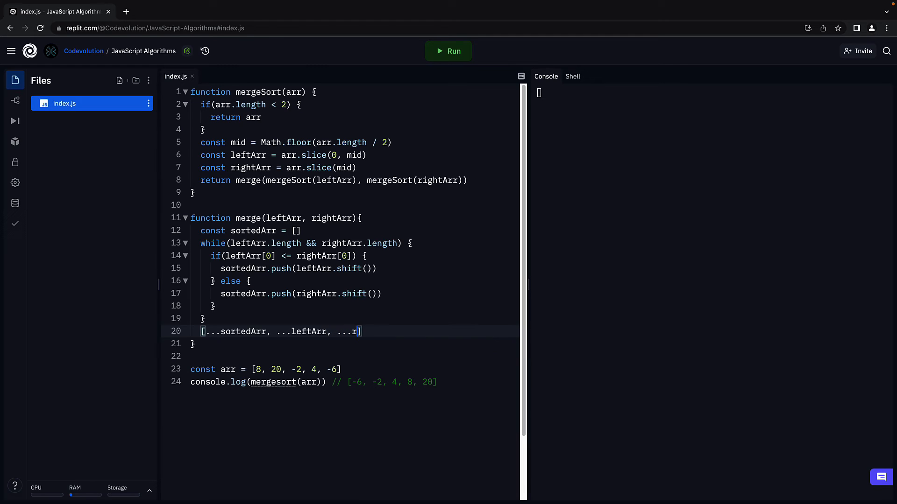
pyautogui.write('ightArr')
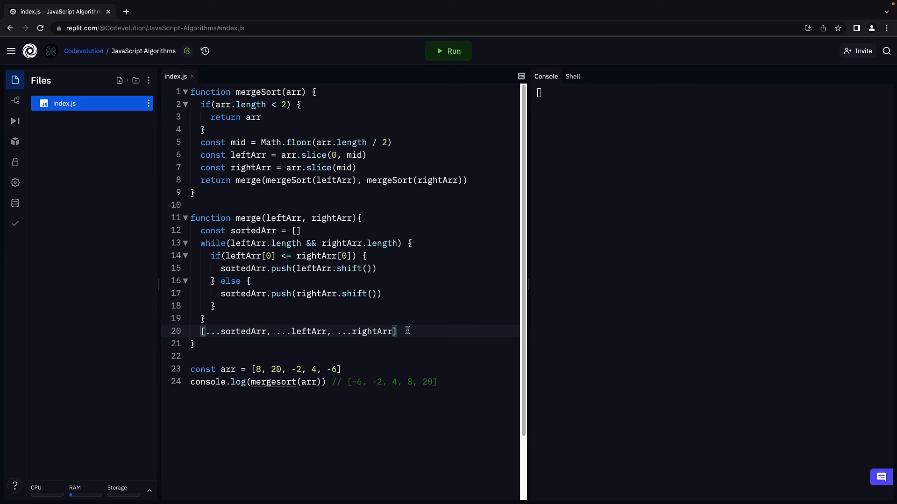
pyautogui.write('return')
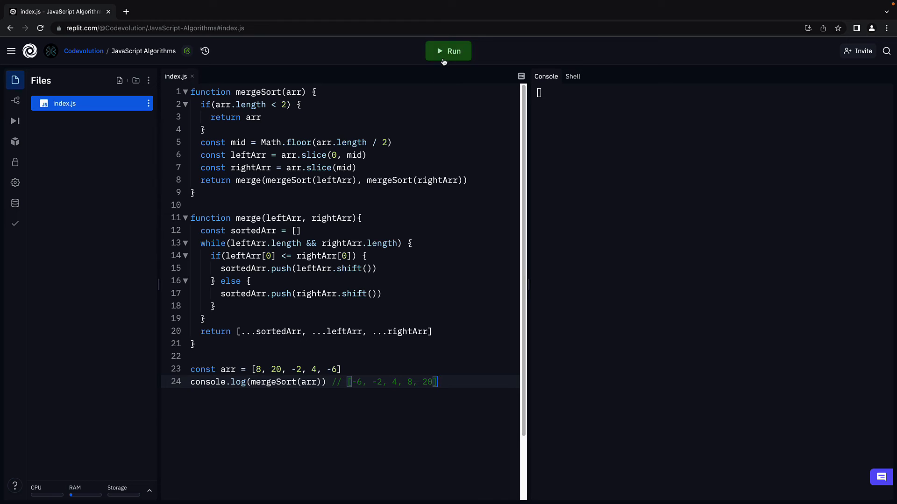
# Step: Run index.js so the console prints [ -6, -2, 4, 8, 20 ]
pyautogui.click(448, 50)
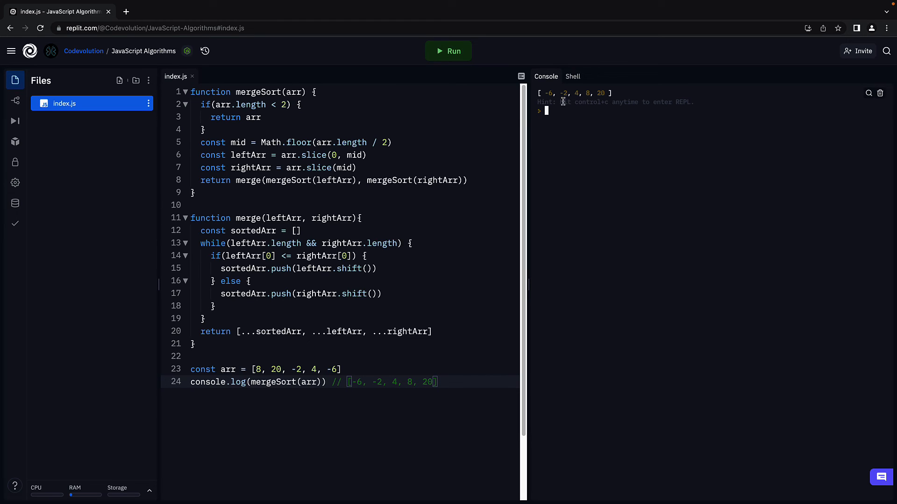
pyautogui.moveTo(603, 102)
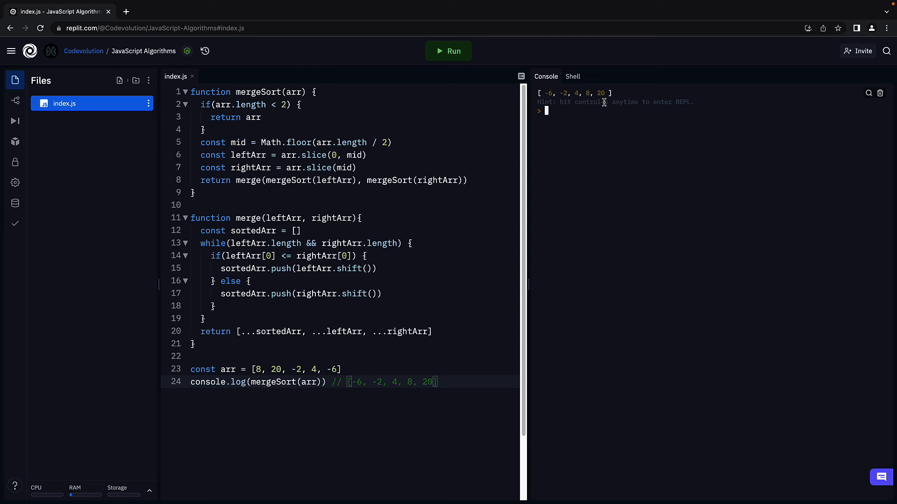
pyautogui.moveTo(602, 144)
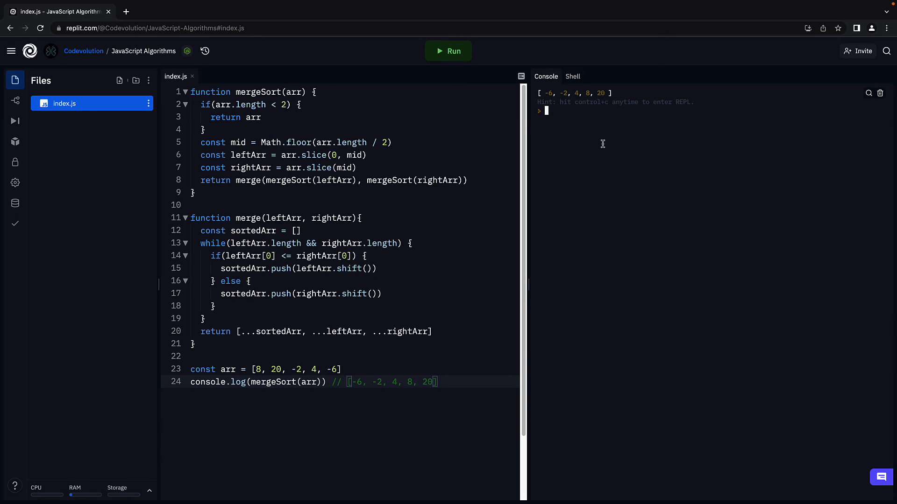
pyautogui.moveTo(394, 439)
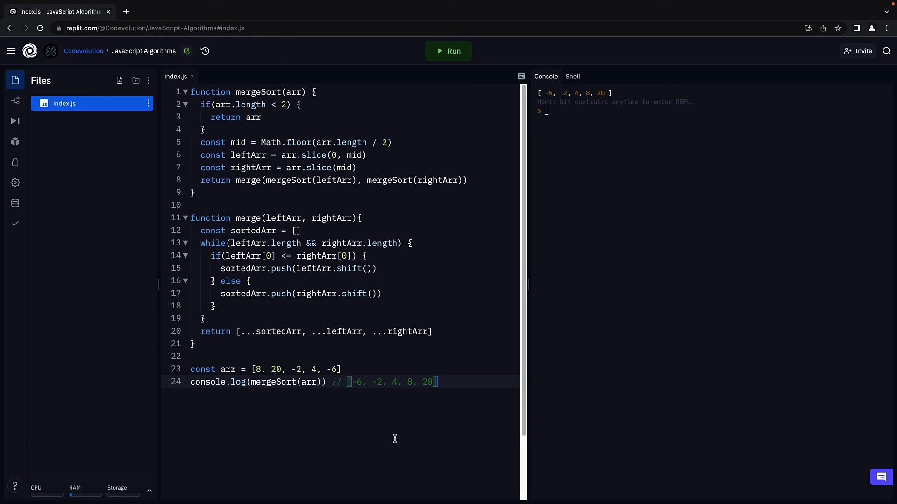
pyautogui.moveTo(457, 156)
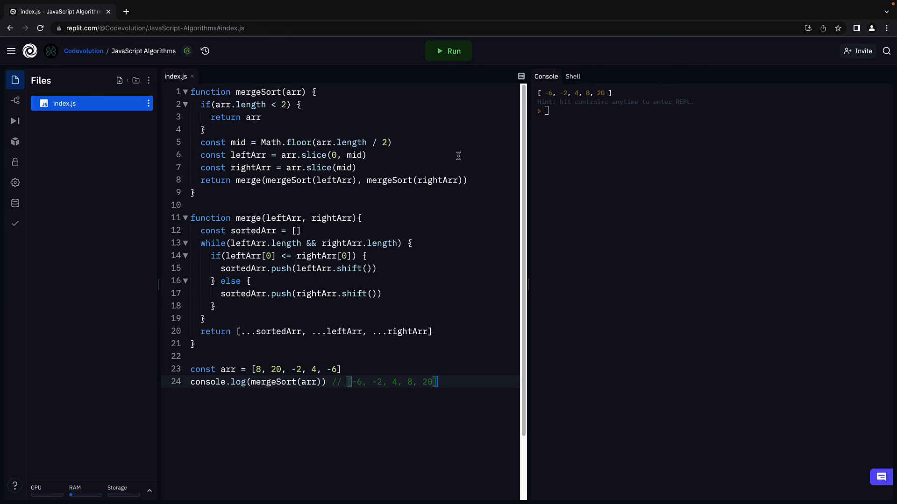
pyautogui.moveTo(202, 103); pyautogui.dragTo(466, 180)
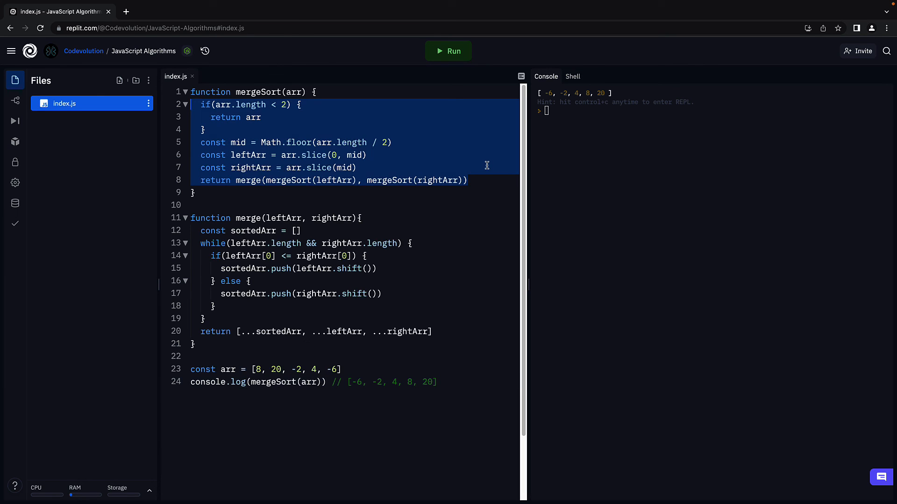
pyautogui.moveTo(495, 172)
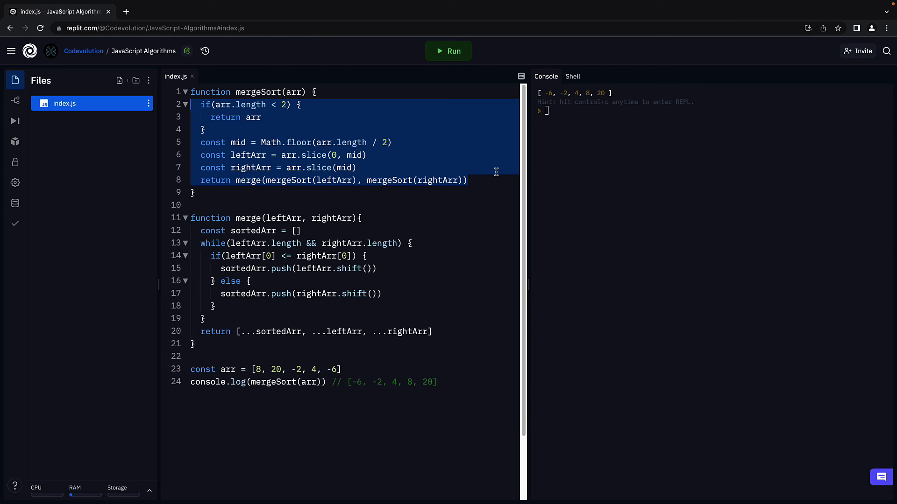
pyautogui.moveTo(461, 227)
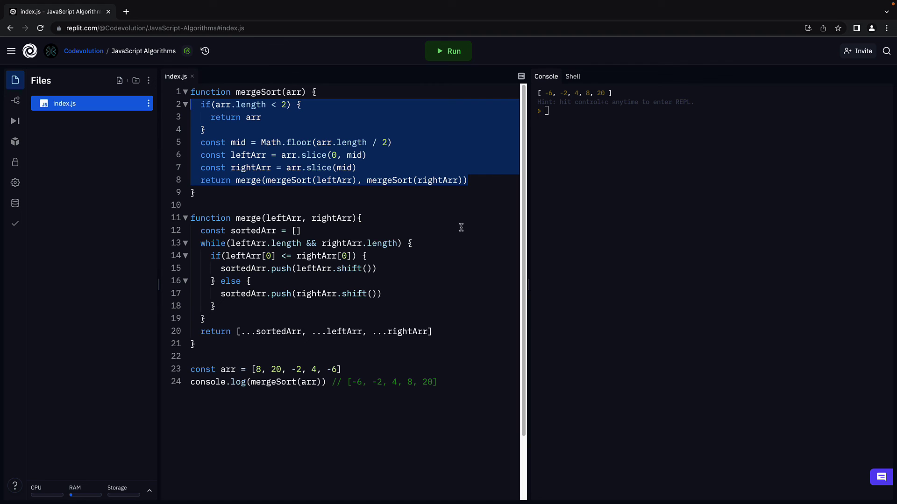
pyautogui.moveTo(212, 243); pyautogui.dragTo(432, 332)
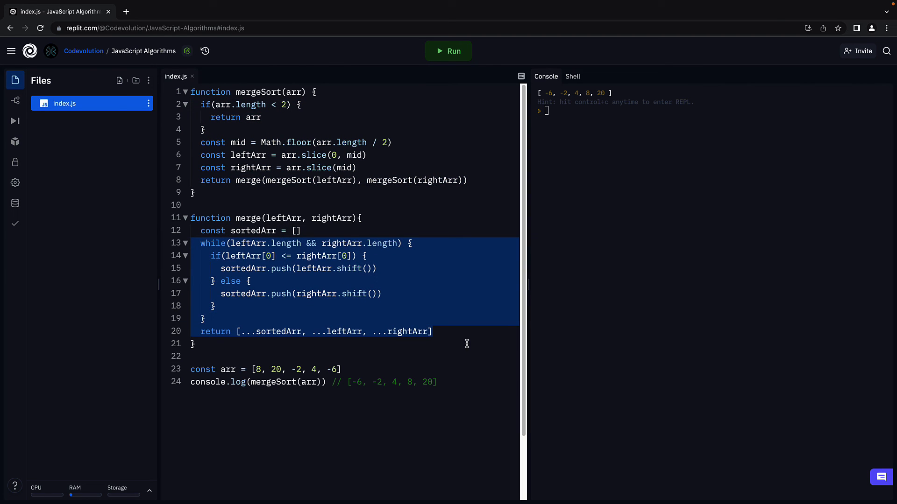
pyautogui.moveTo(461, 336)
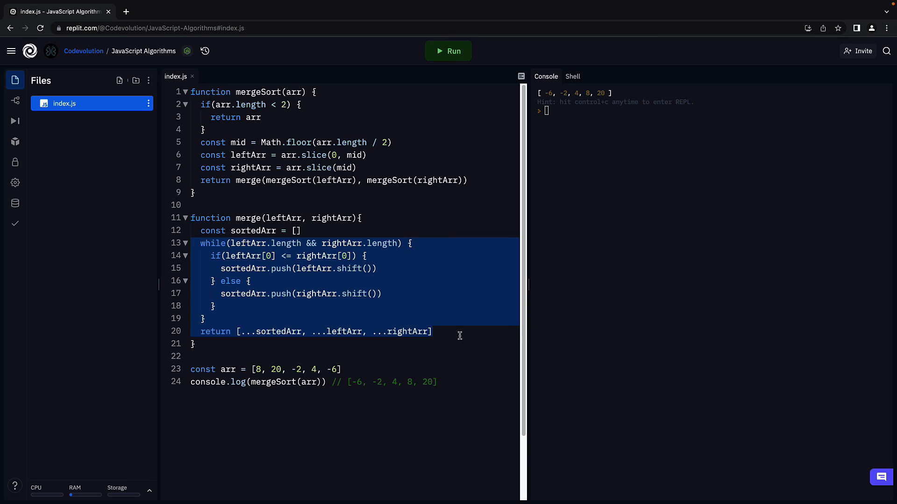
pyautogui.moveTo(460, 352)
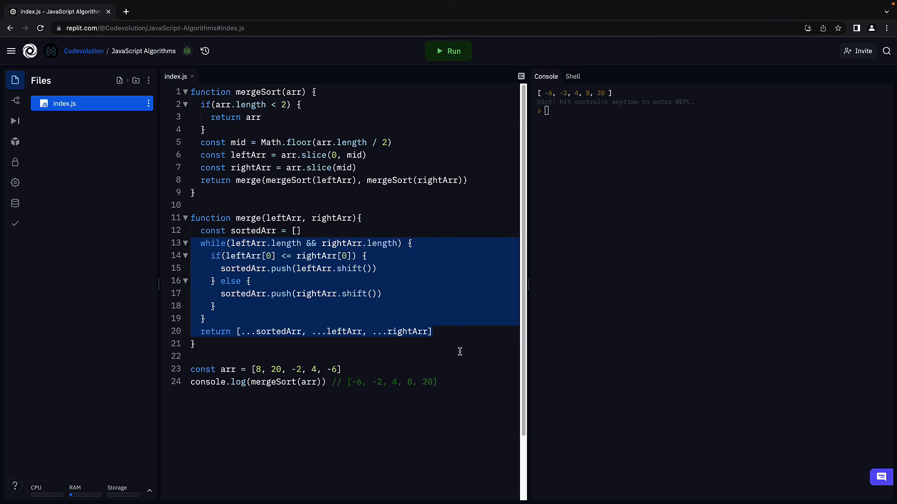
pyautogui.moveTo(463, 411)
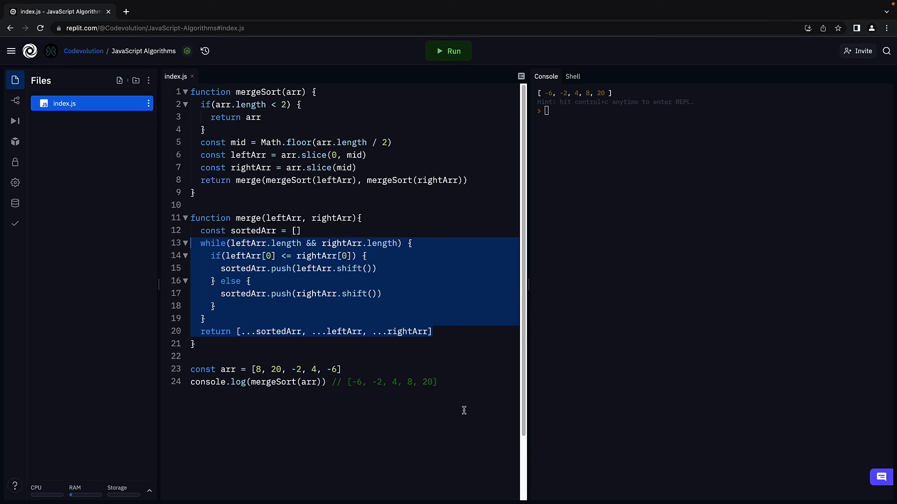
pyautogui.click(437, 382)
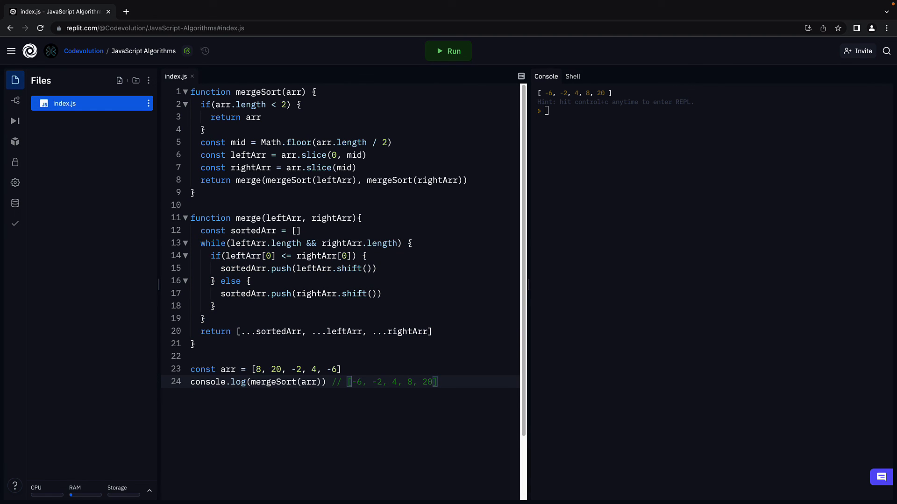
# Step: Add the comment // Big-O = O(nlogn) below the console.log call
pyautogui.press('Enter')
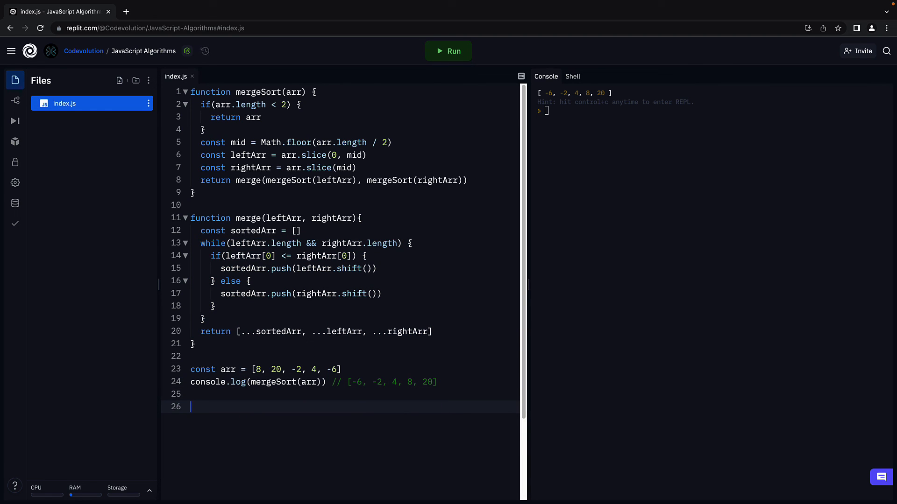
pyautogui.write('// Big')
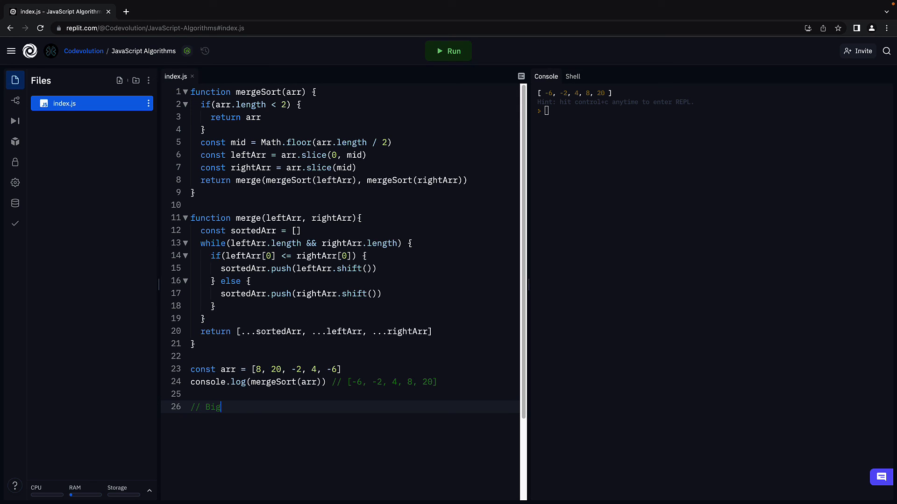
pyautogui.write('-O =')
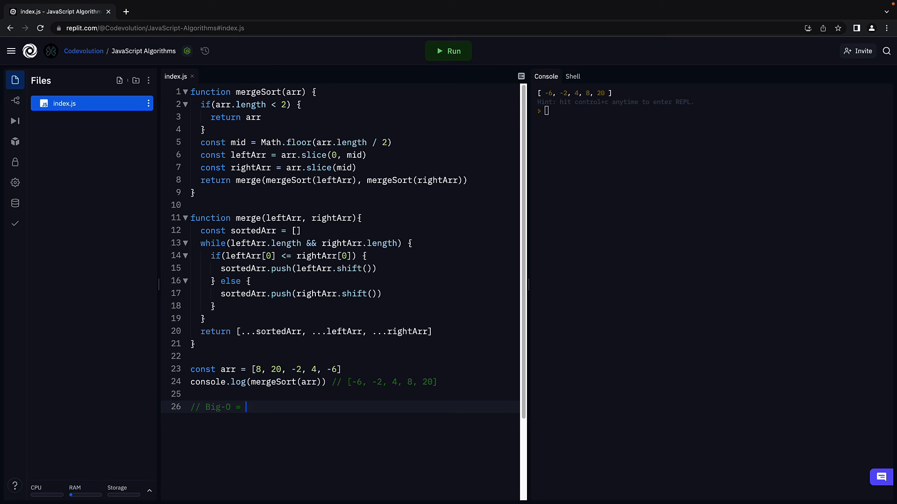
pyautogui.write('O(nlog)')
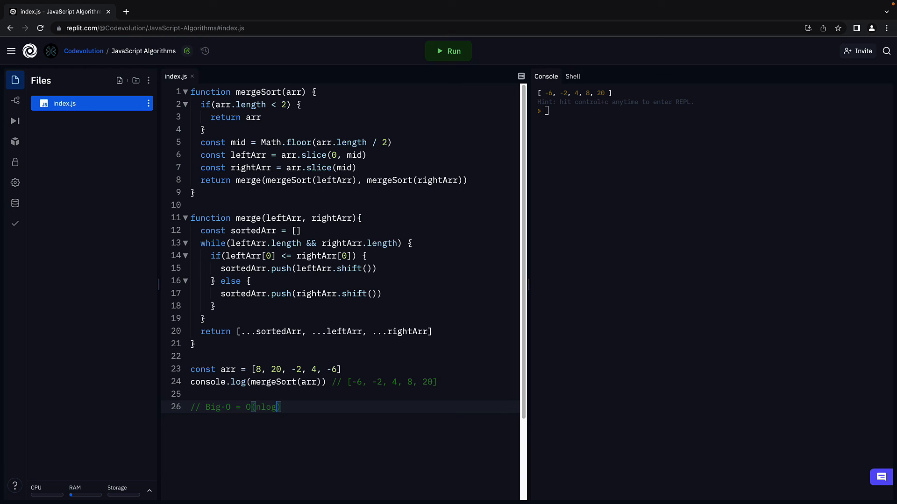
pyautogui.write('n')
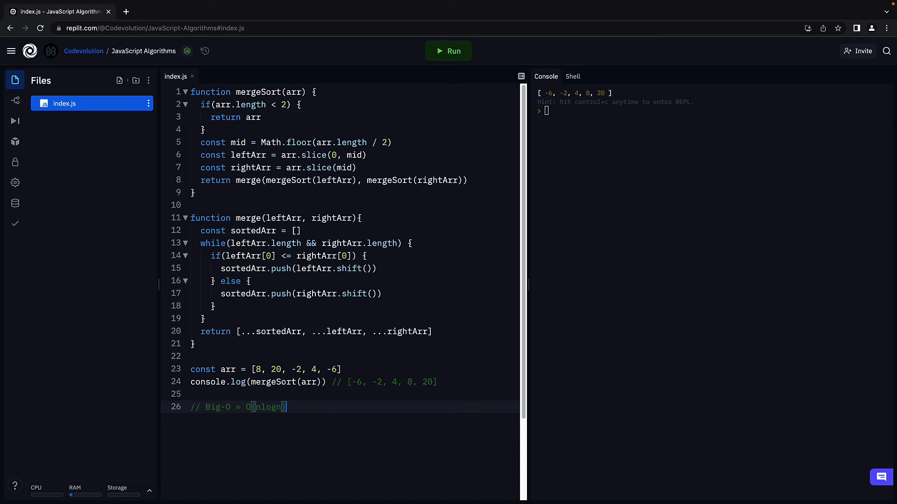